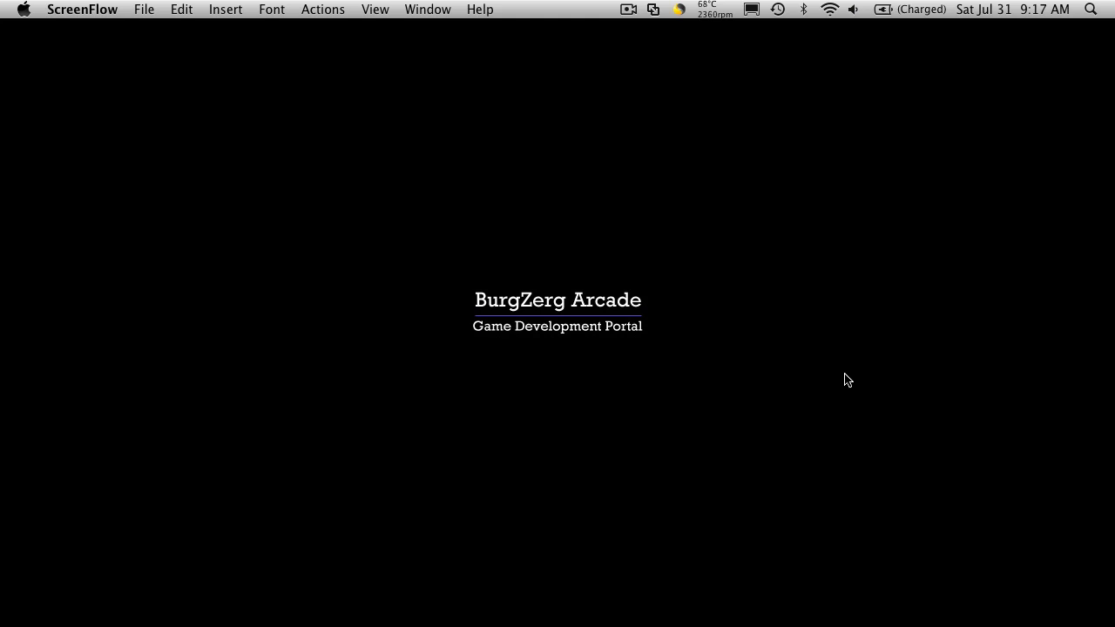
mouse_move(612, 350)
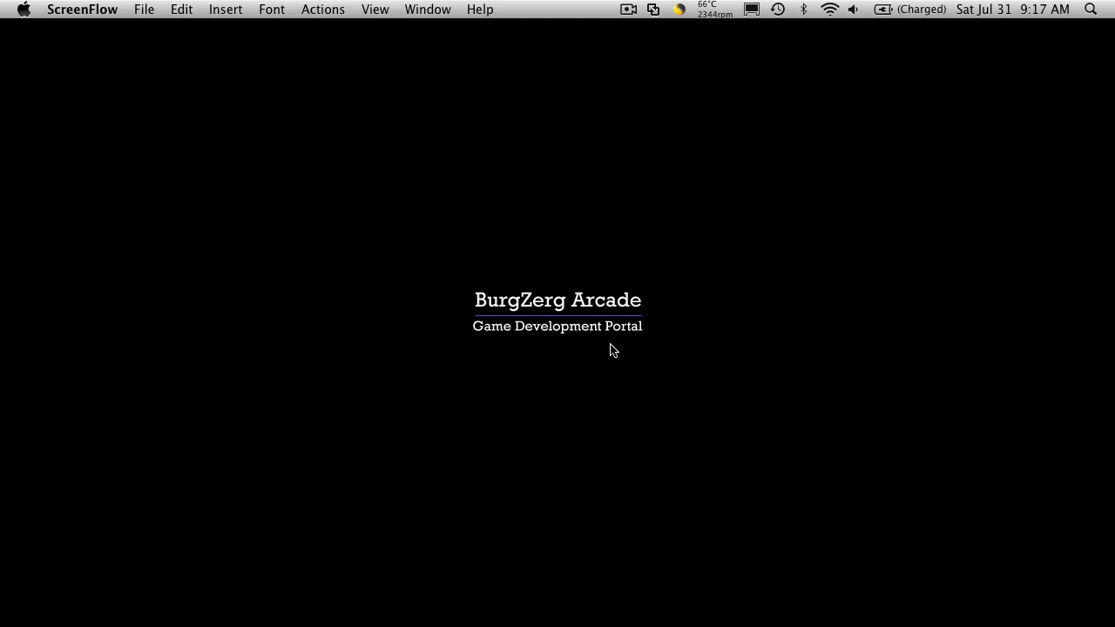
mouse_move(435, 596)
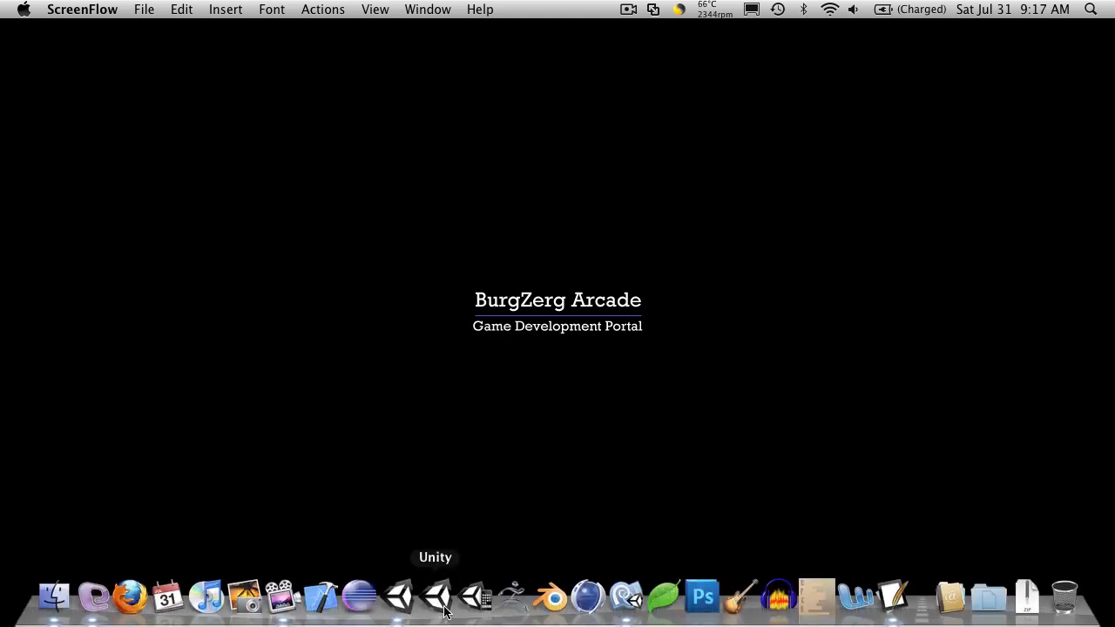
- Bring Unity's project with the ModifiedStat error forward, then switch to MonoDevelop's open scripts
left_click(434, 596)
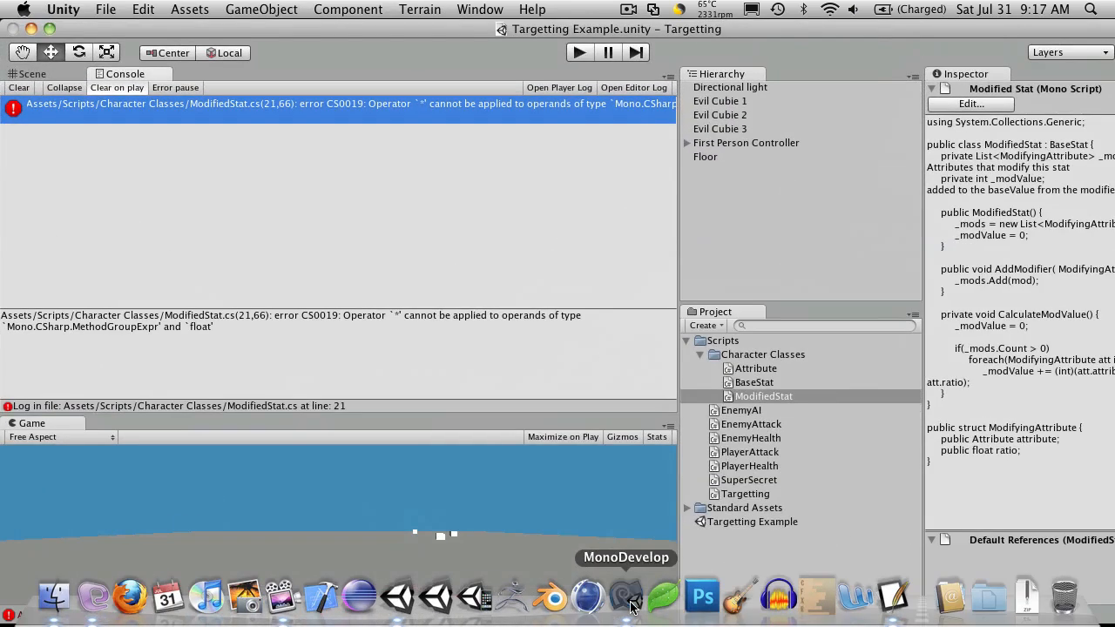
left_click(625, 597)
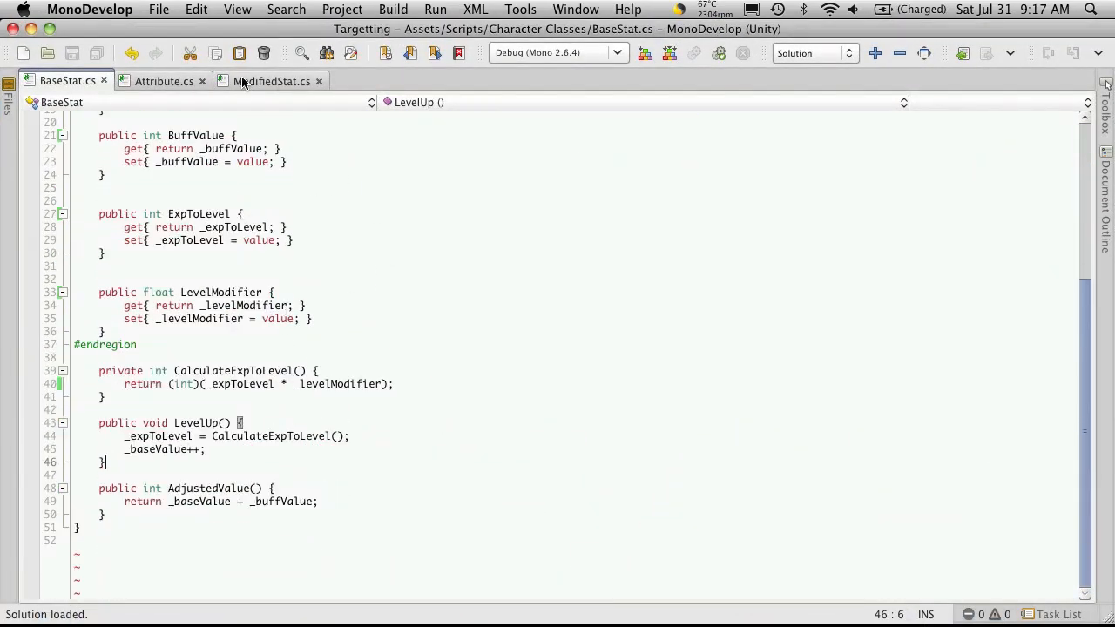
mouse_move(271, 81)
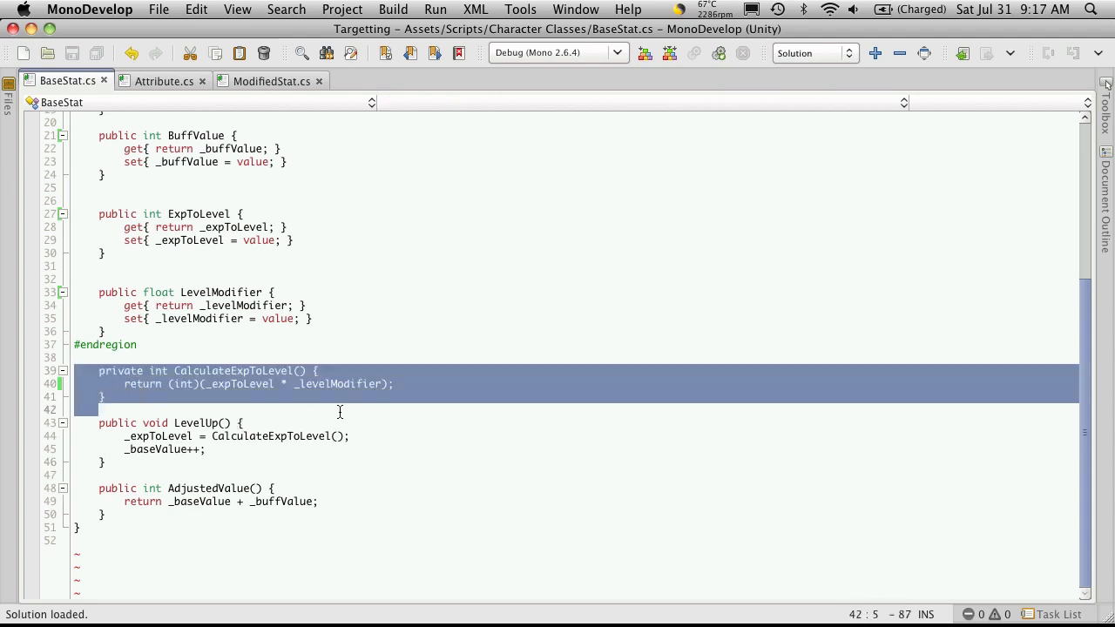
mouse_move(444, 411)
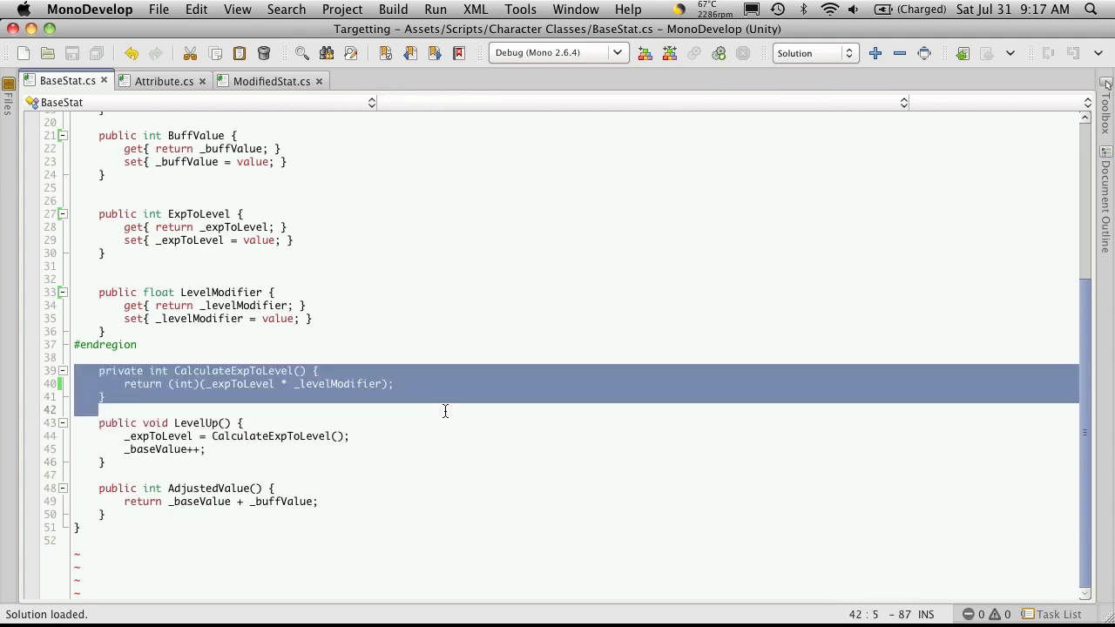
mouse_move(188, 405)
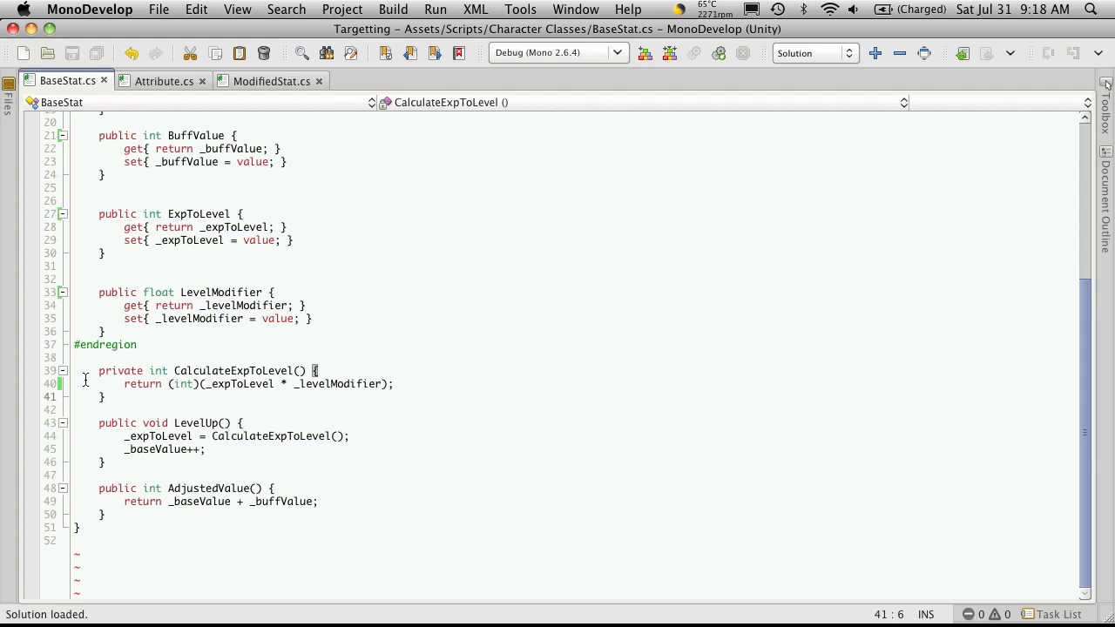
- Review BaseStat's CalculateExpToLevel method, then switch to the ModifiedStat.cs tab
left_click(103, 396)
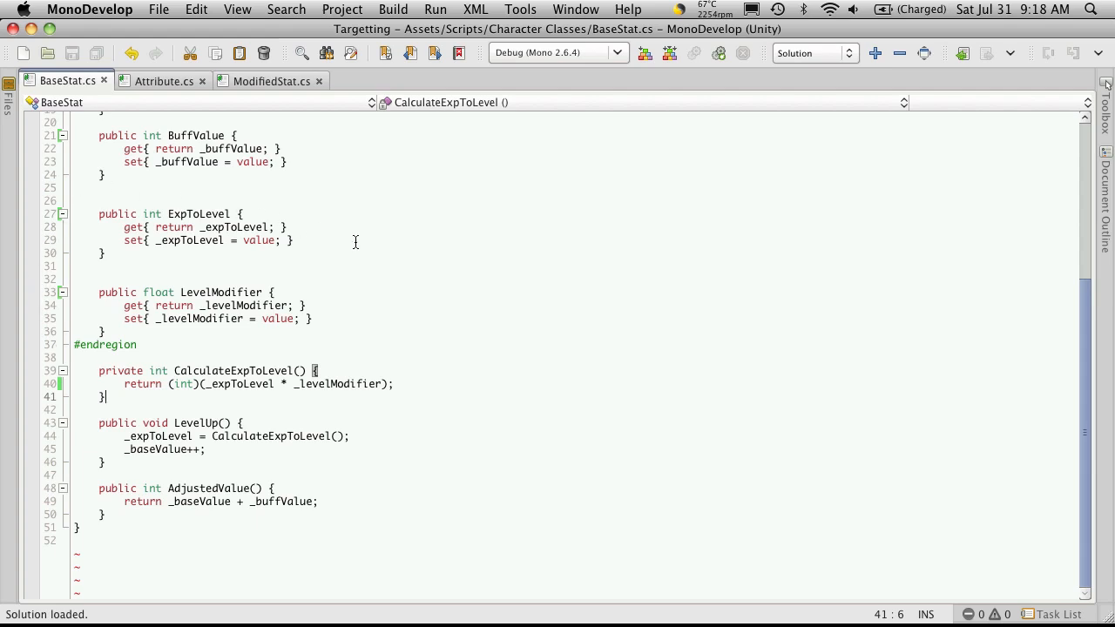
mouse_move(370, 423)
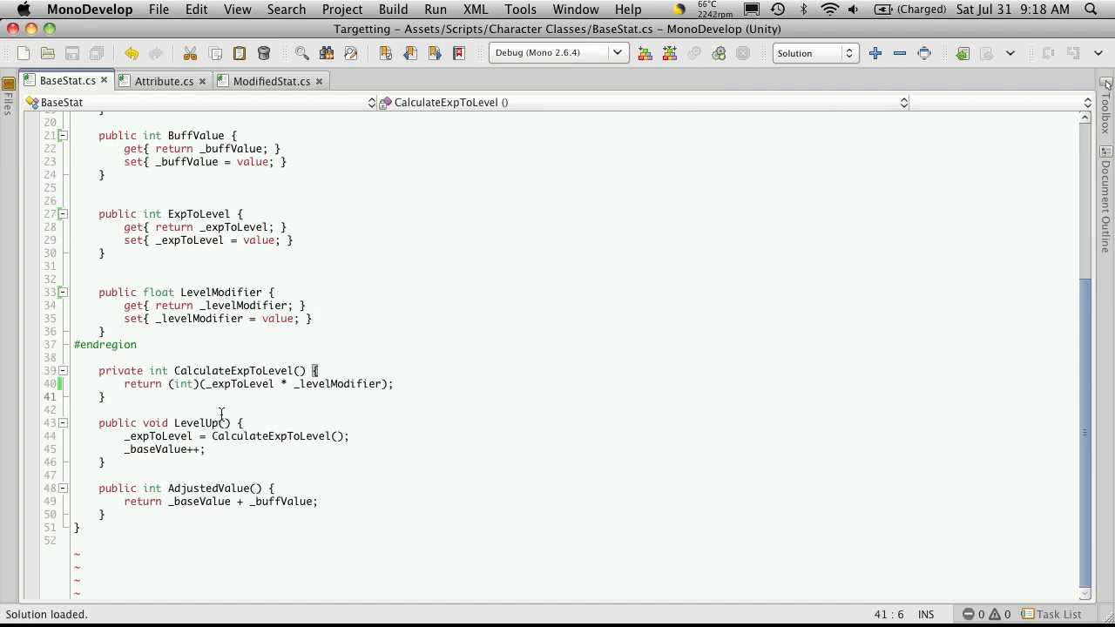
left_click(105, 396)
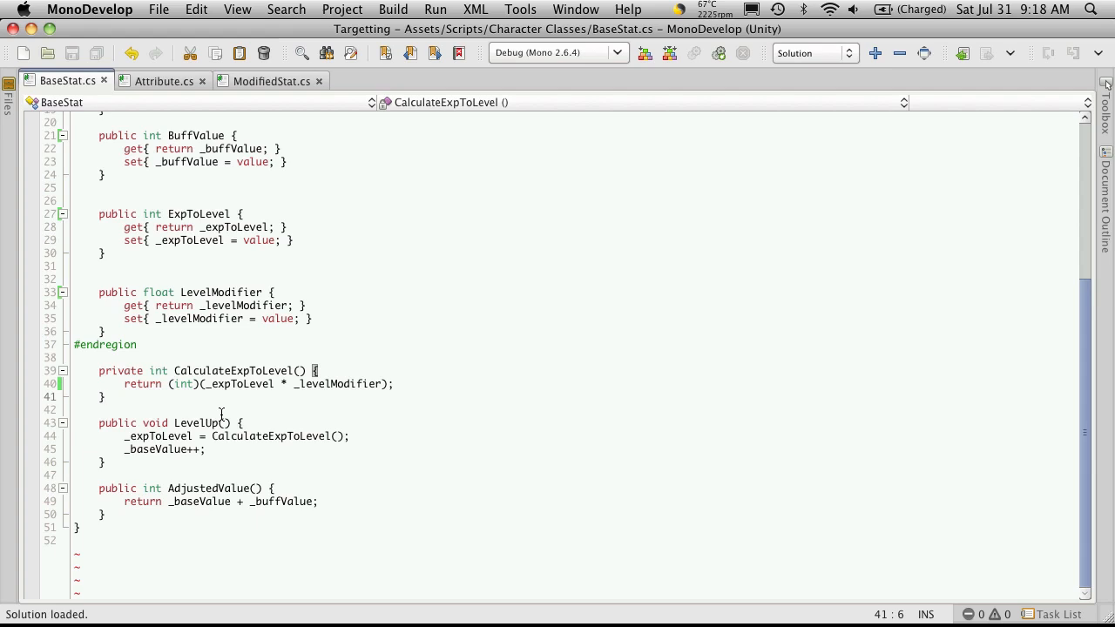
left_click(102, 396)
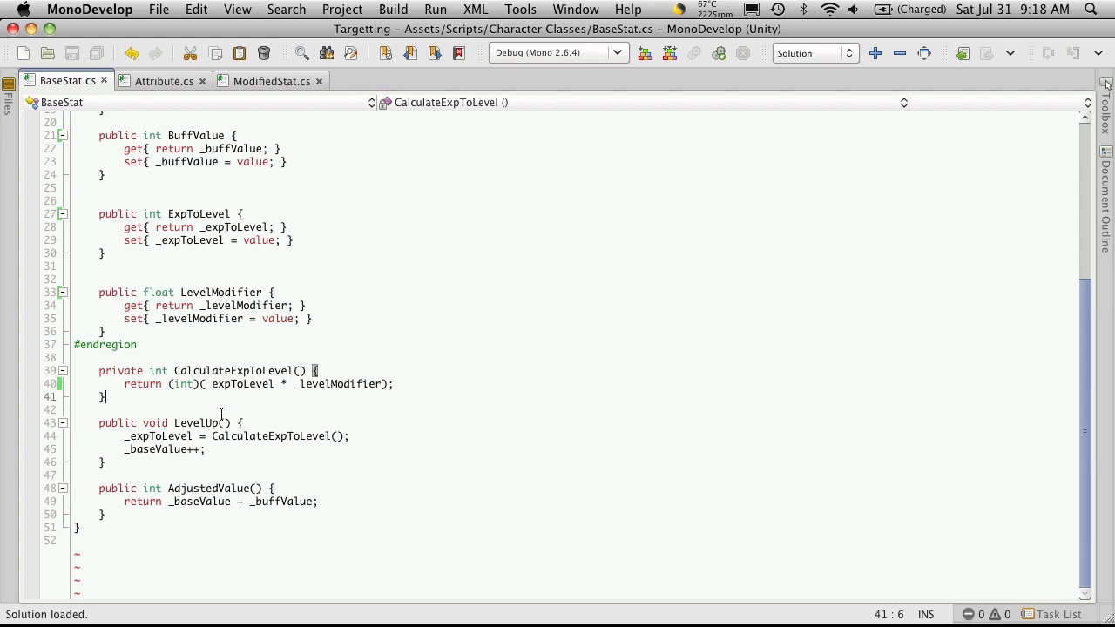
mouse_move(220, 131)
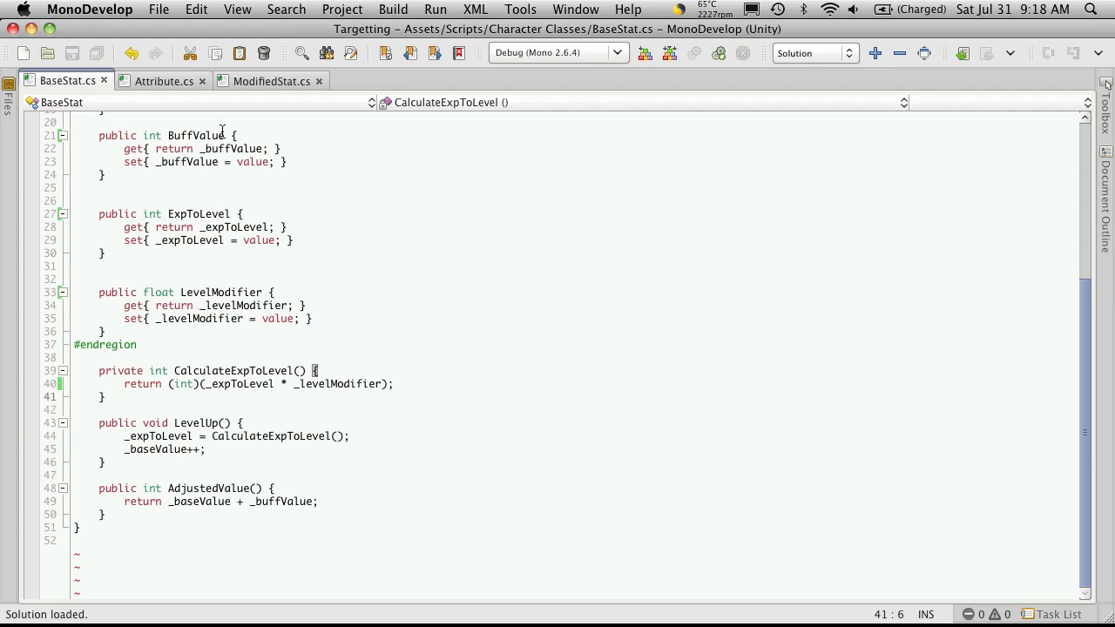
left_click(271, 81)
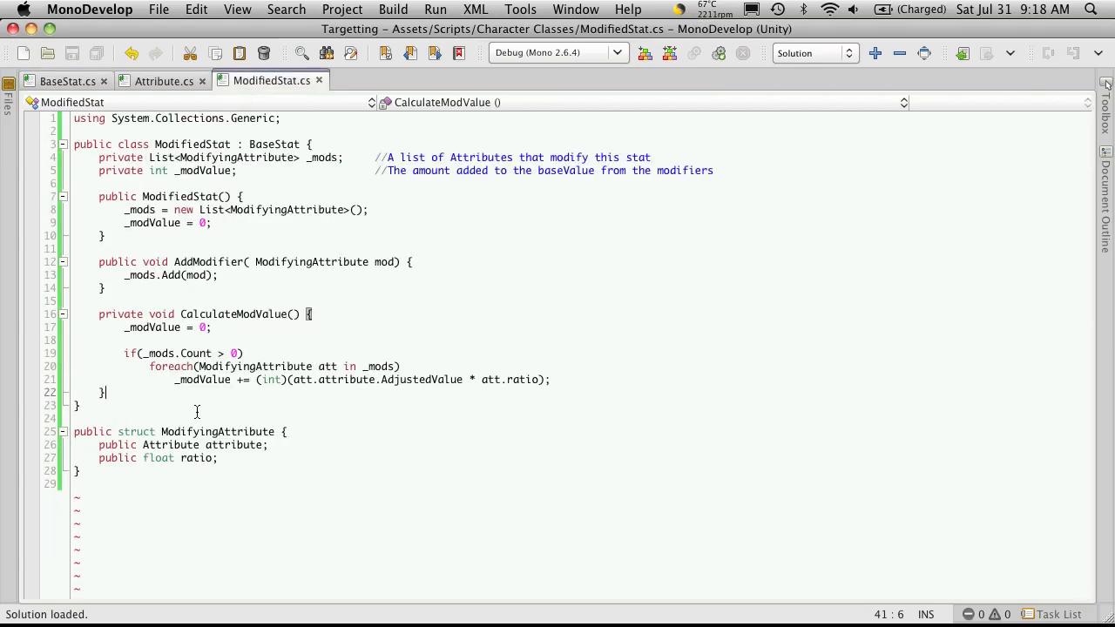
- Return to BaseStat.cs and select the AdjustedValue method name for renaming
left_click(67, 80)
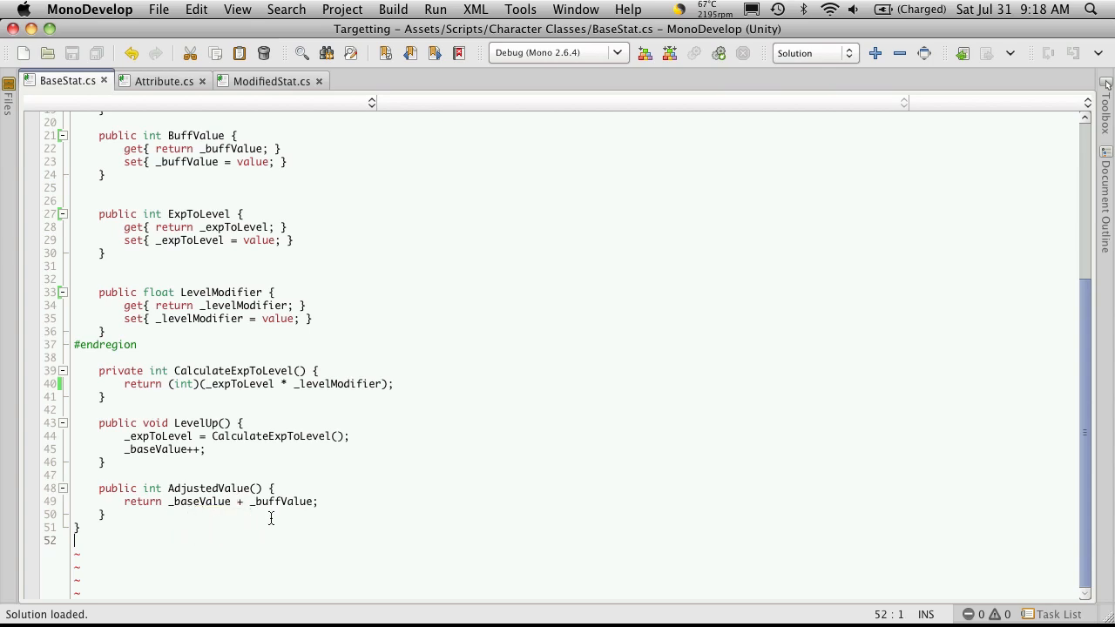
mouse_move(181, 479)
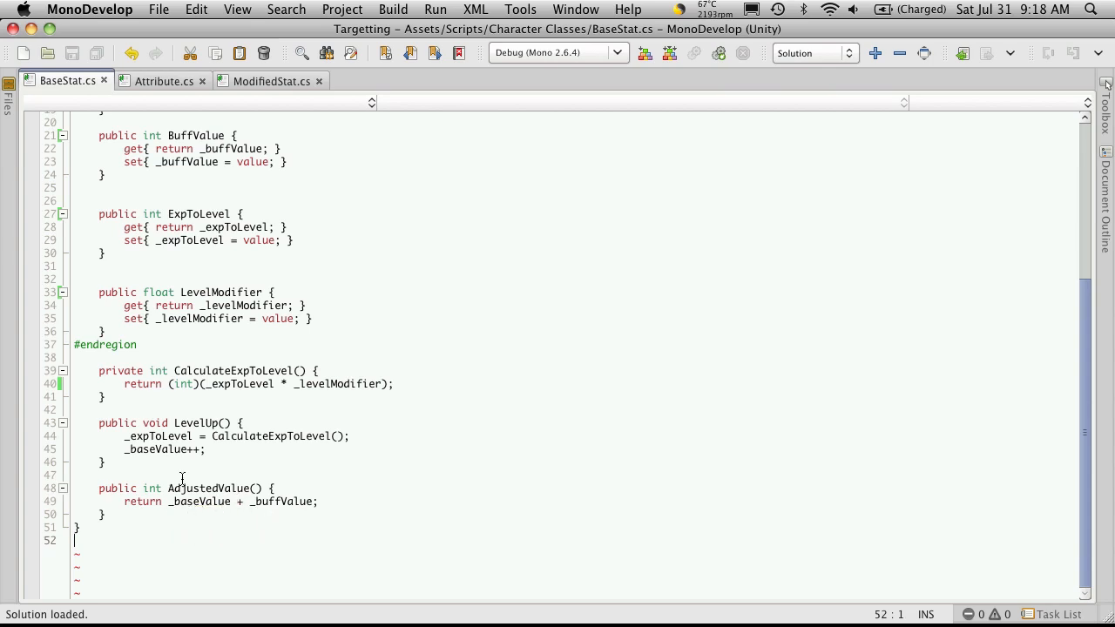
double_click(206, 487)
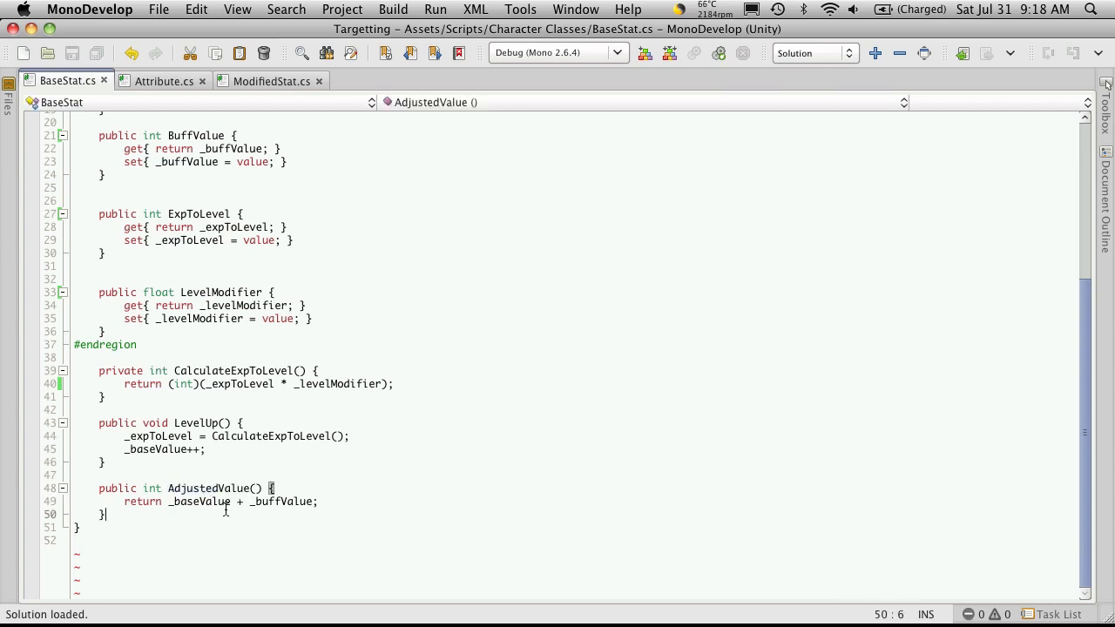
mouse_move(205, 487)
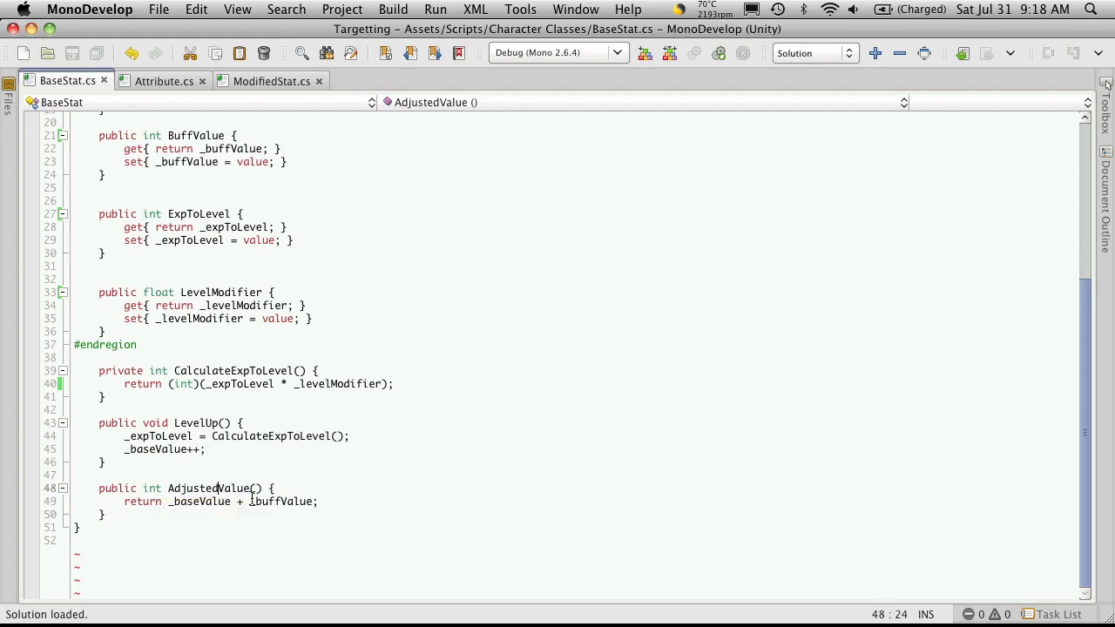
- Rename the method to AdjustedBaseValue and wrap its _baseValue + _buffValue return in a get{ } getter
type("Base")
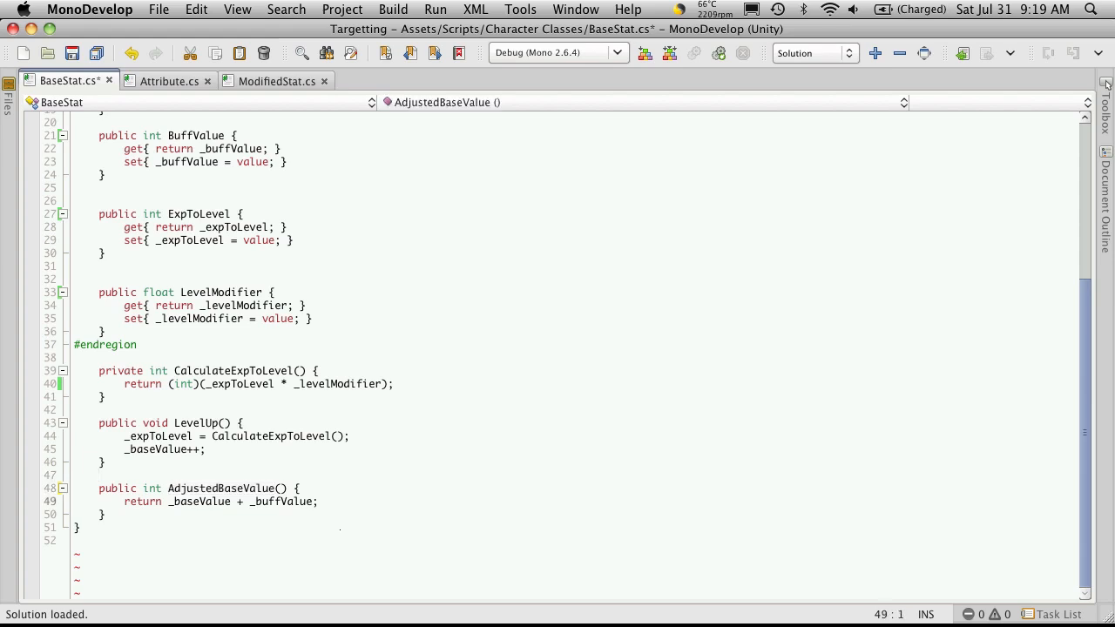
left_click(281, 488)
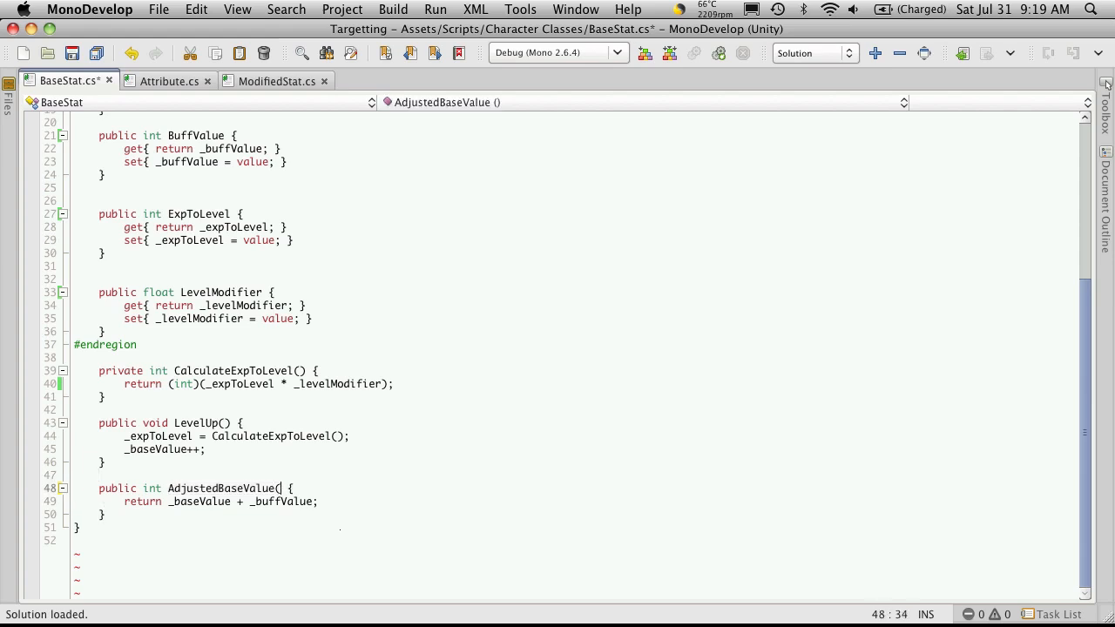
key("Return")
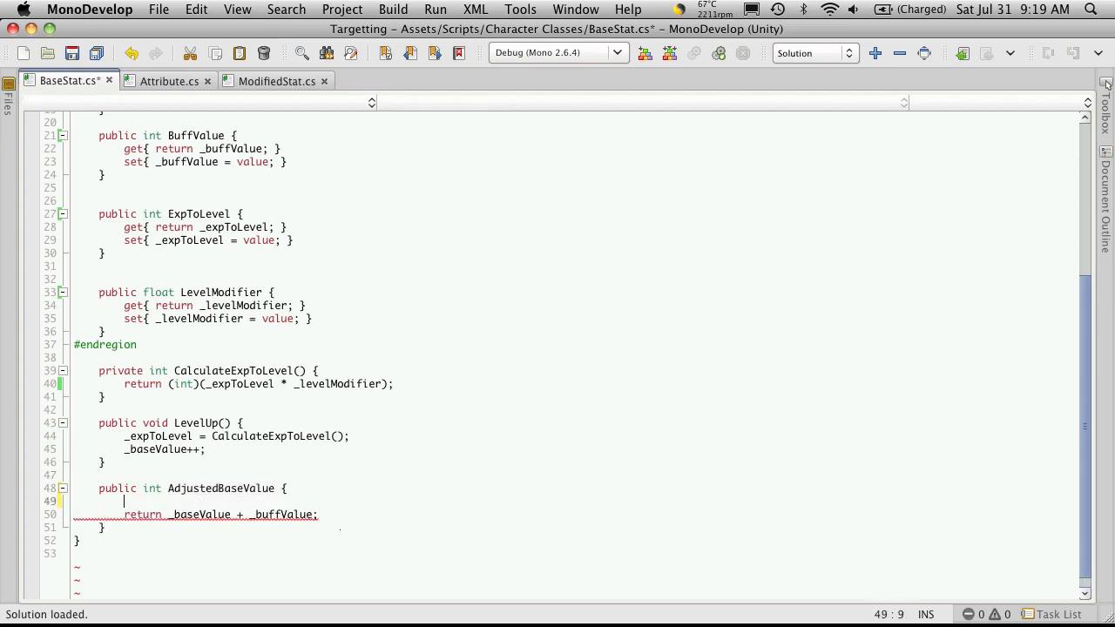
type("G")
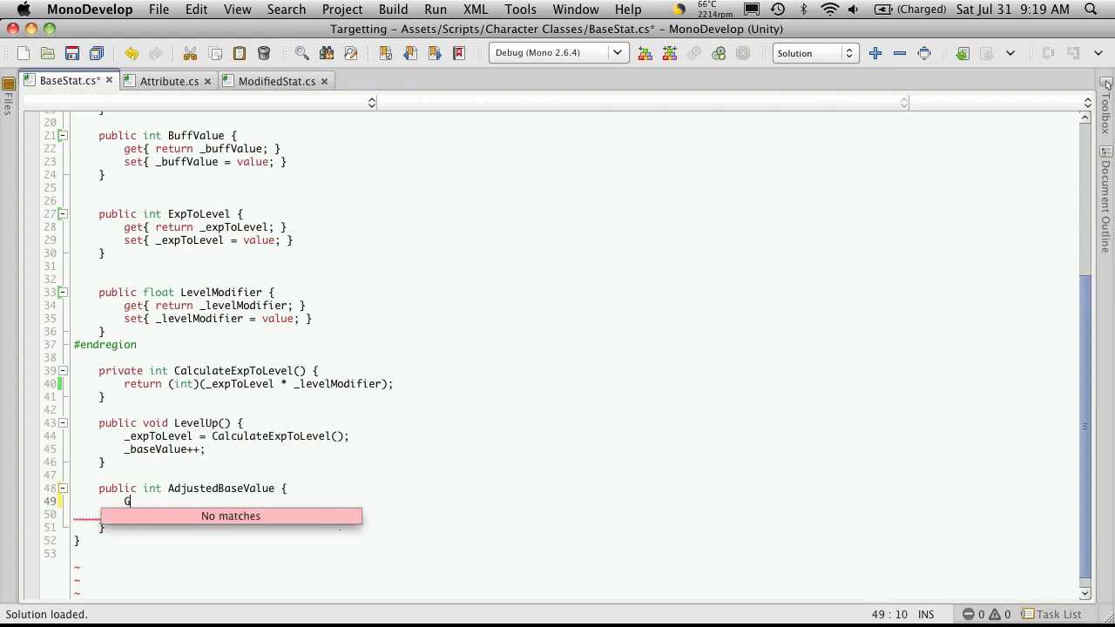
type("Get()")
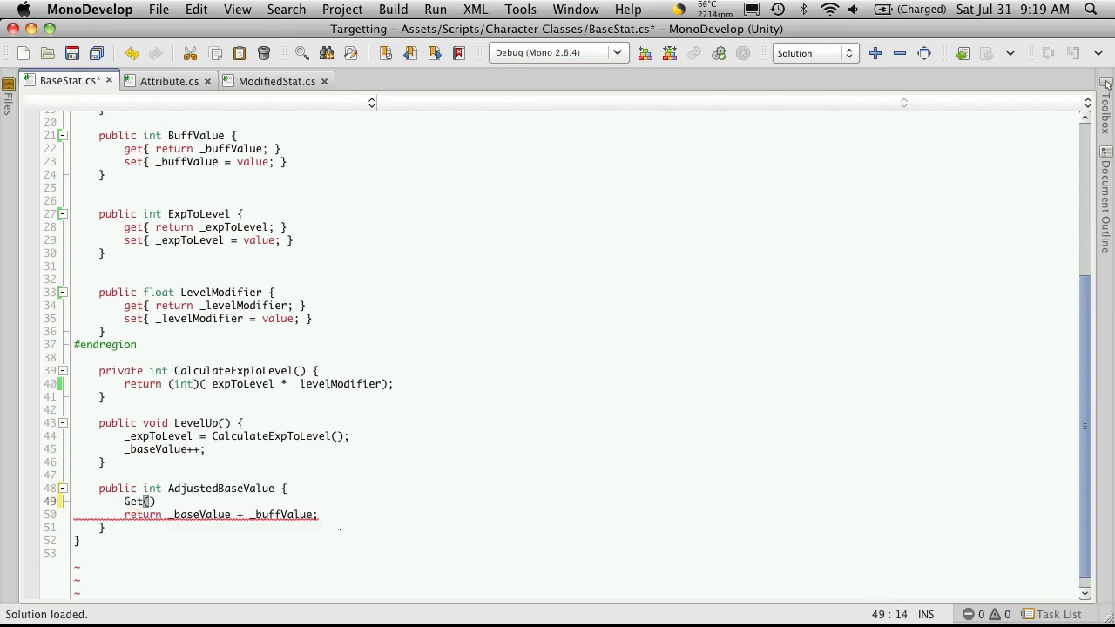
key("Backspace")
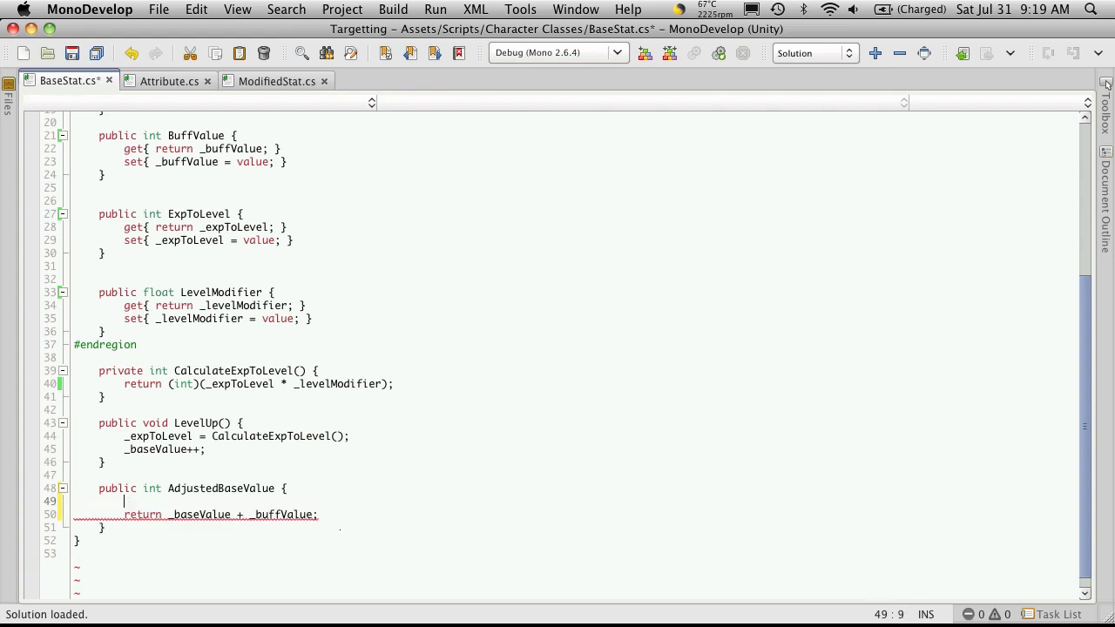
type("get{}")
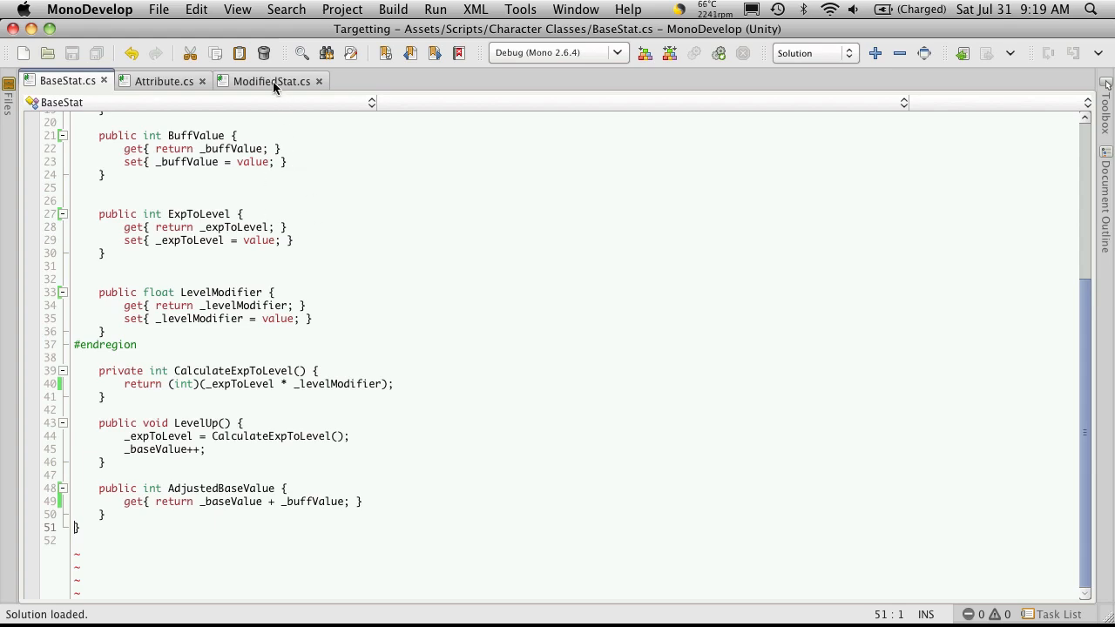
- Compare BaseStat and ModifiedStat, then make room for a new member in ModifiedStat
left_click(271, 81)
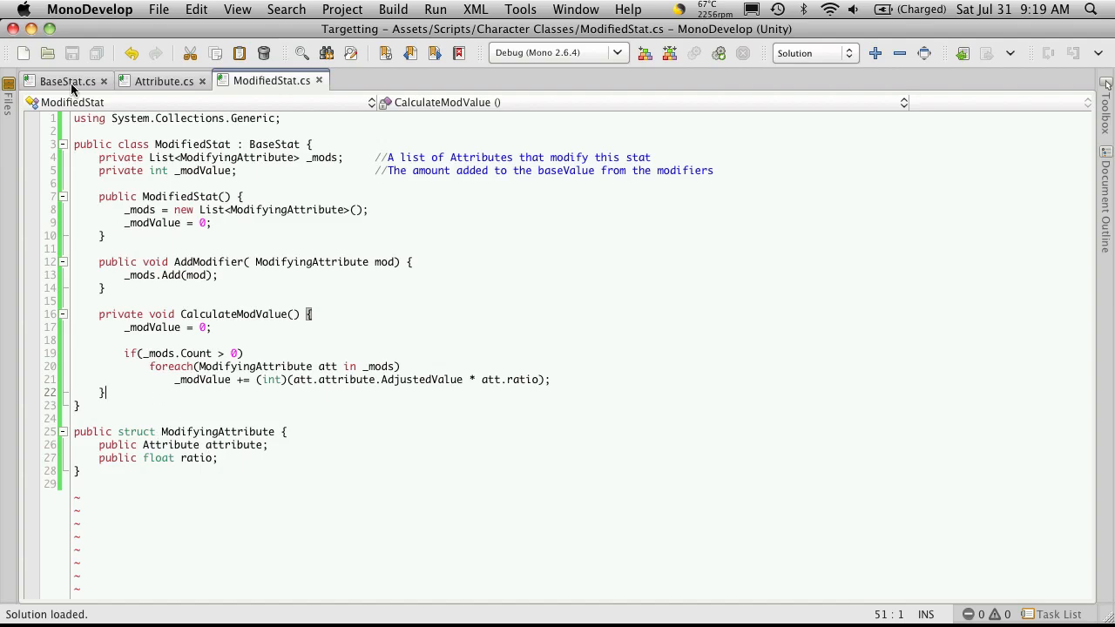
left_click(67, 80)
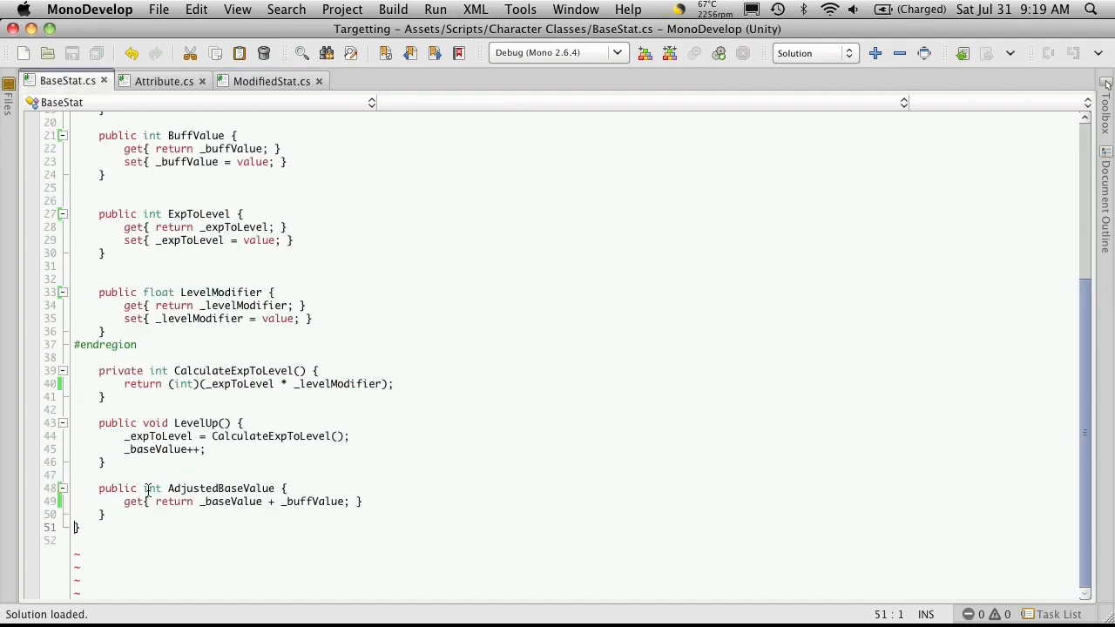
left_click(271, 80)
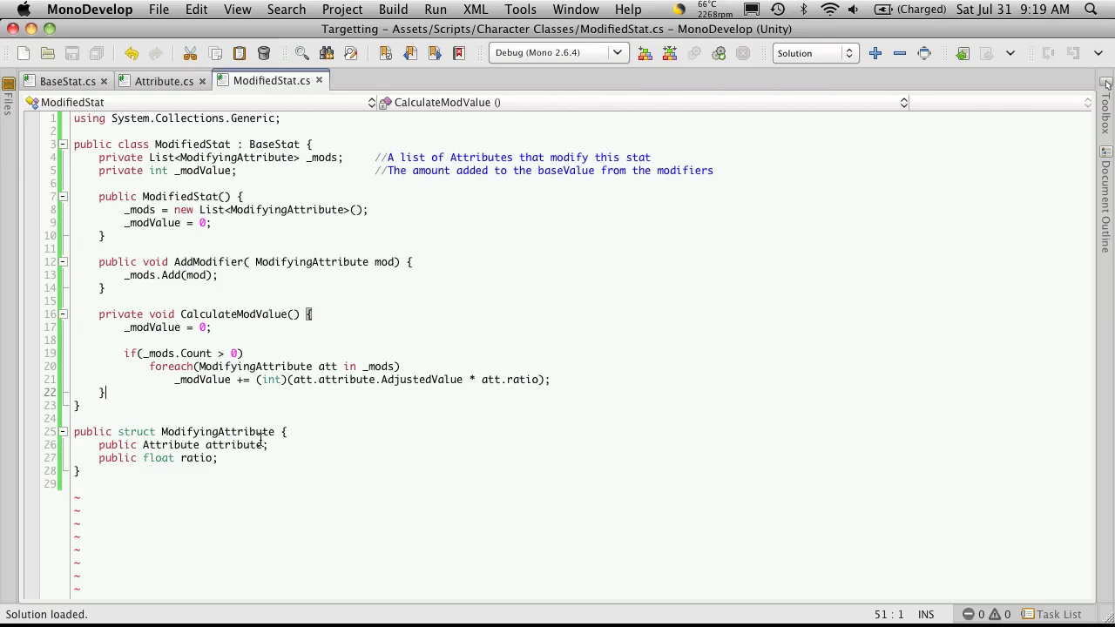
key("Return")
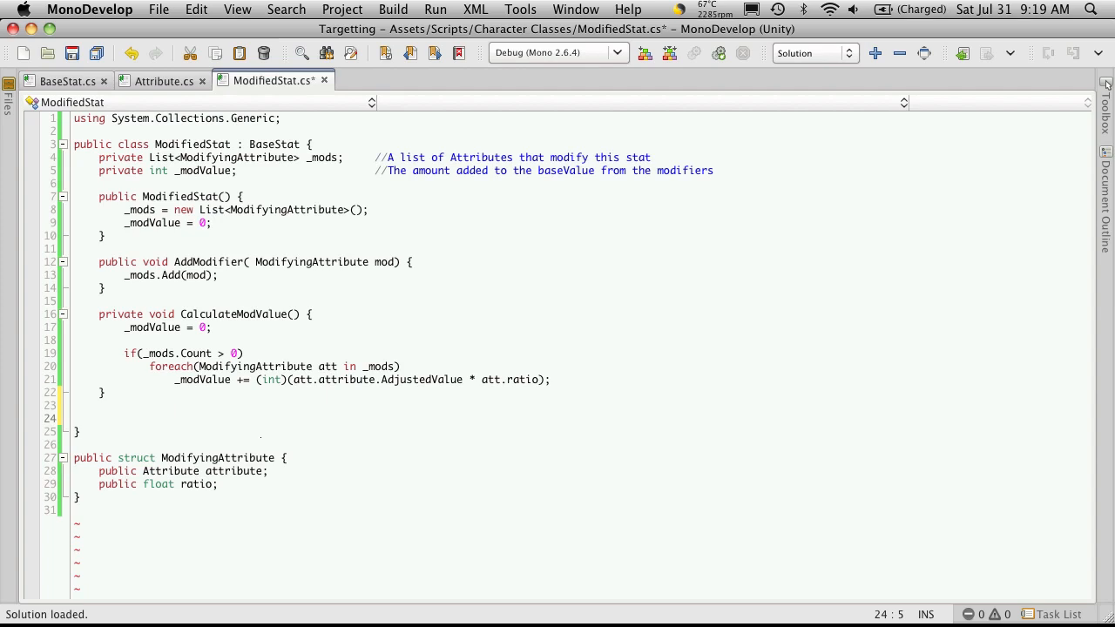
- Declare 'public new int AdjustBaseValue' with an opened body in ModifiedStat
type("public")
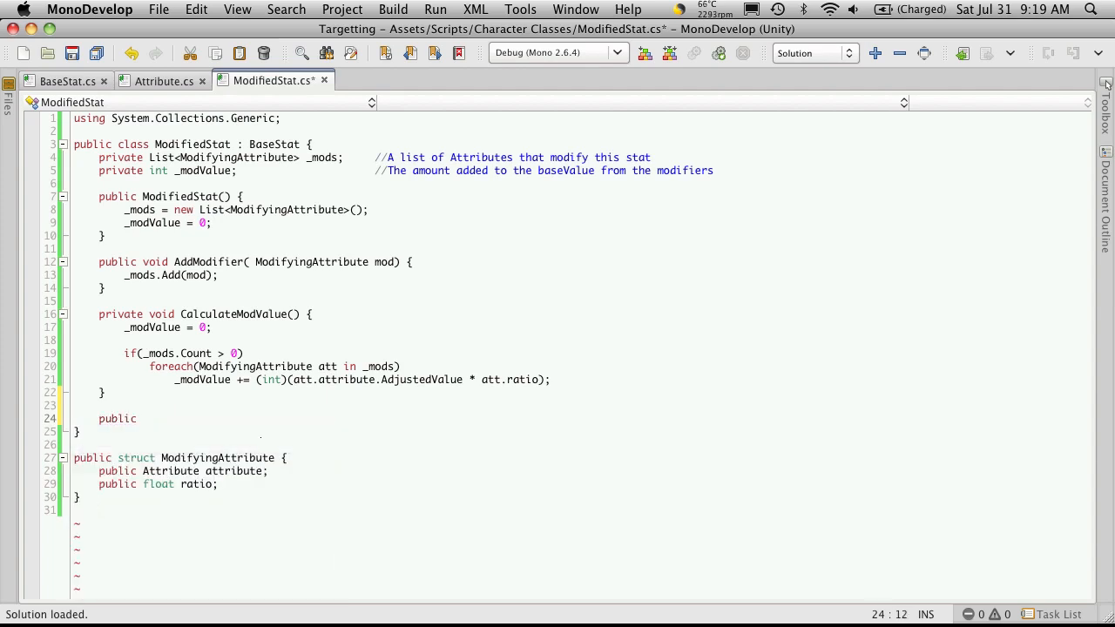
type("new")
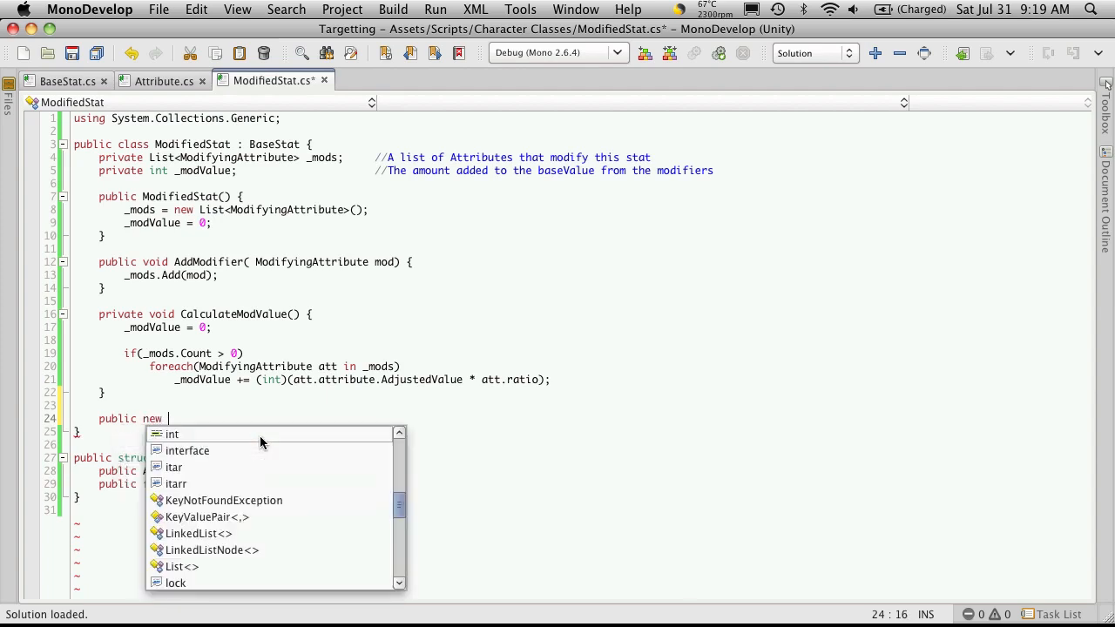
type("int")
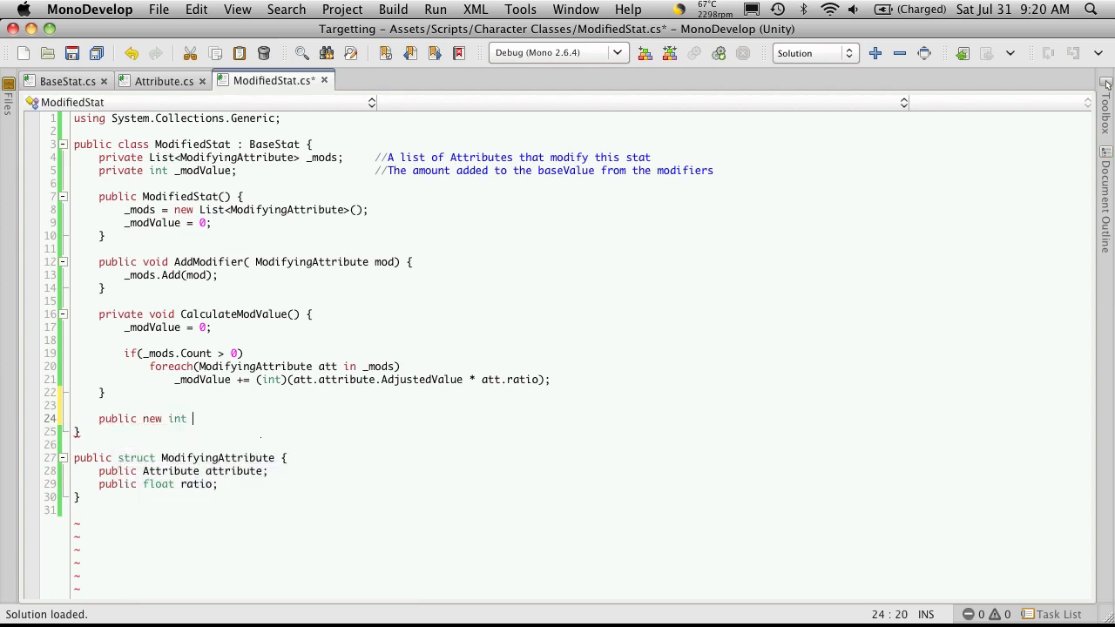
type("Ad")
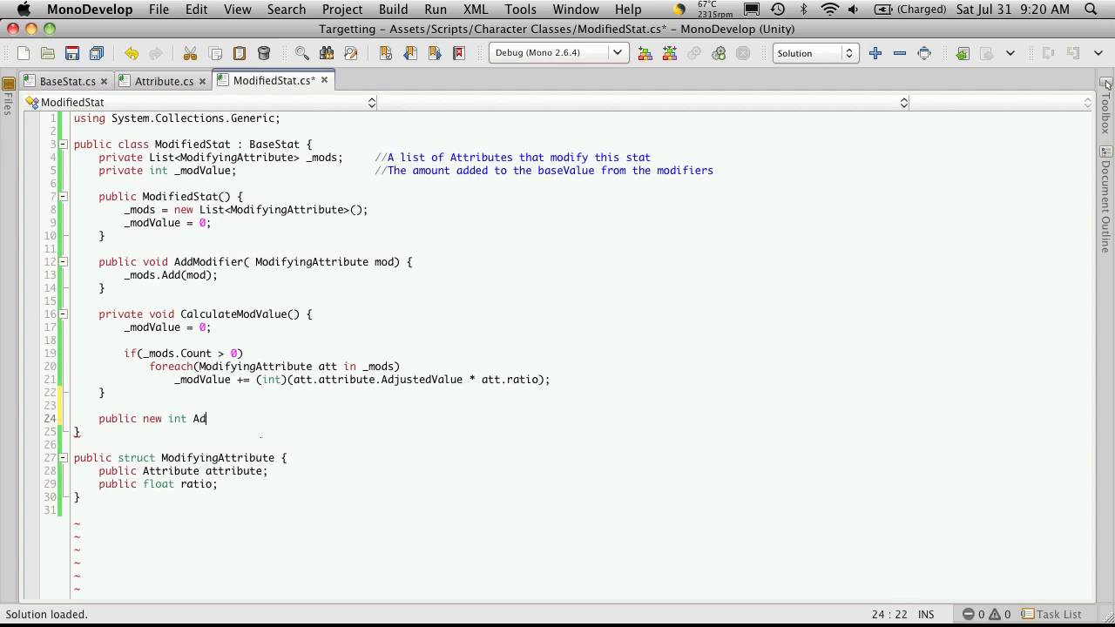
type("justb")
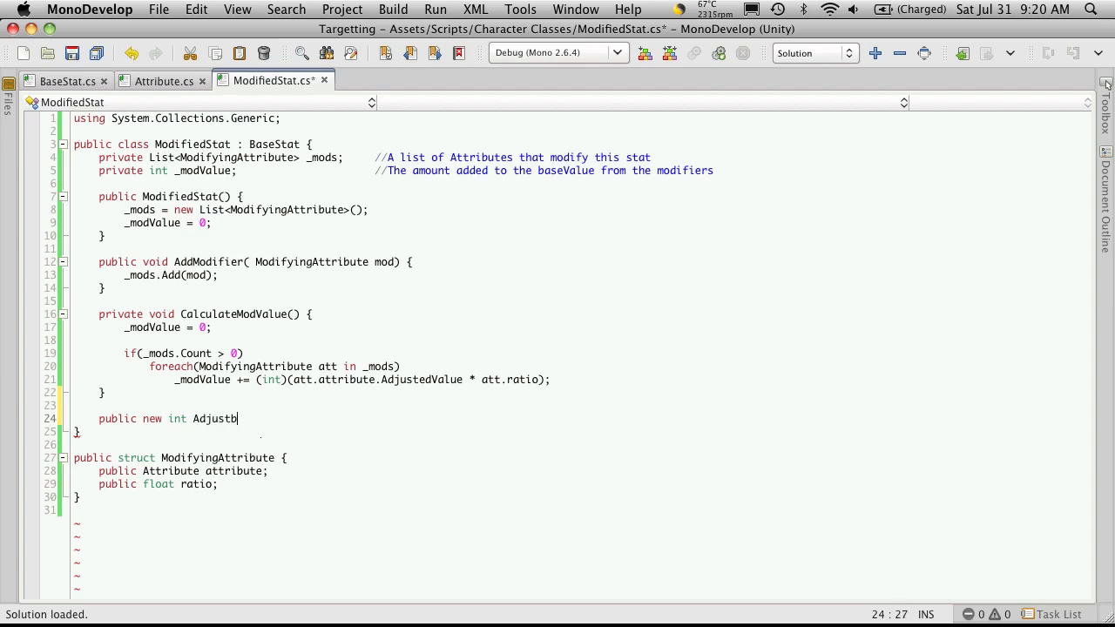
key("Backspace")
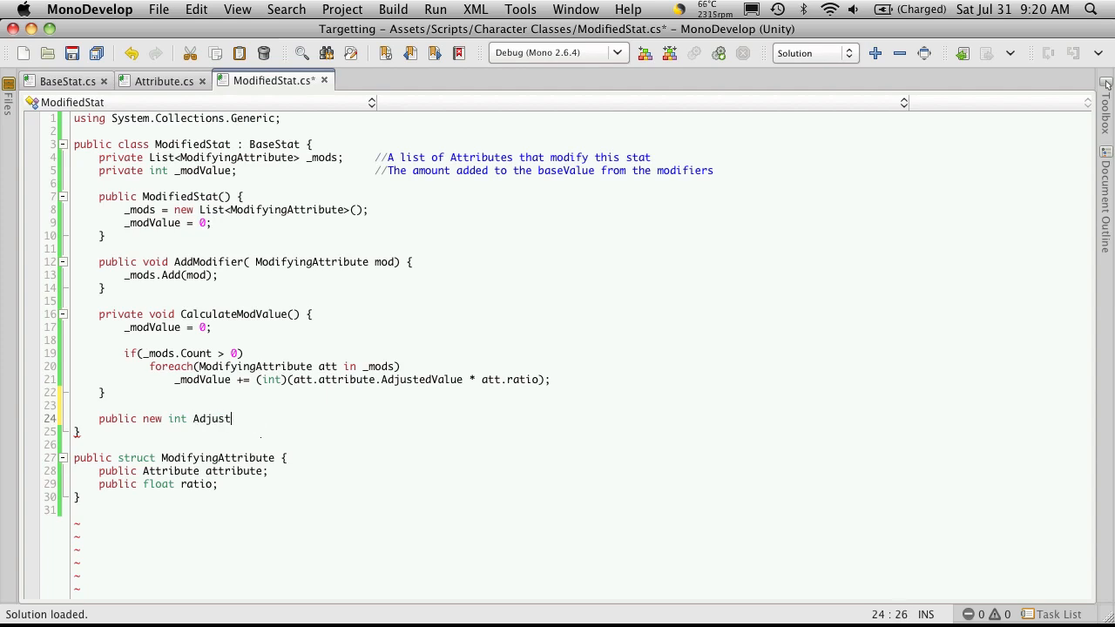
type("BaseV")
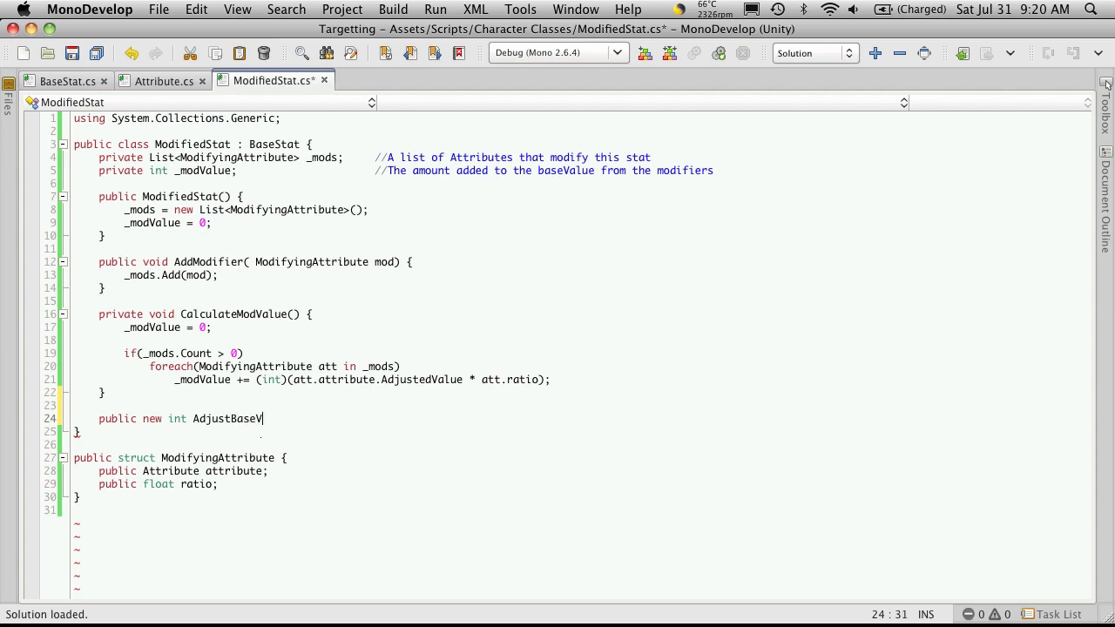
type("alue {")
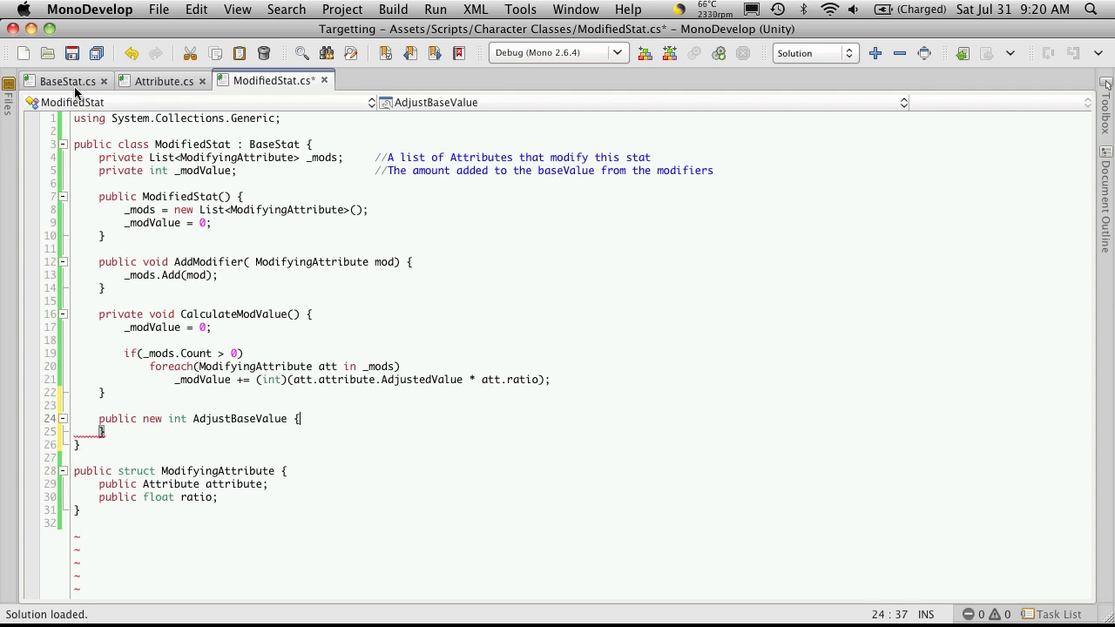
- Reuse BaseStat's getter 'get{ return _baseValue + _buffValue; }' inside AdjustBaseValue
left_click(67, 80)
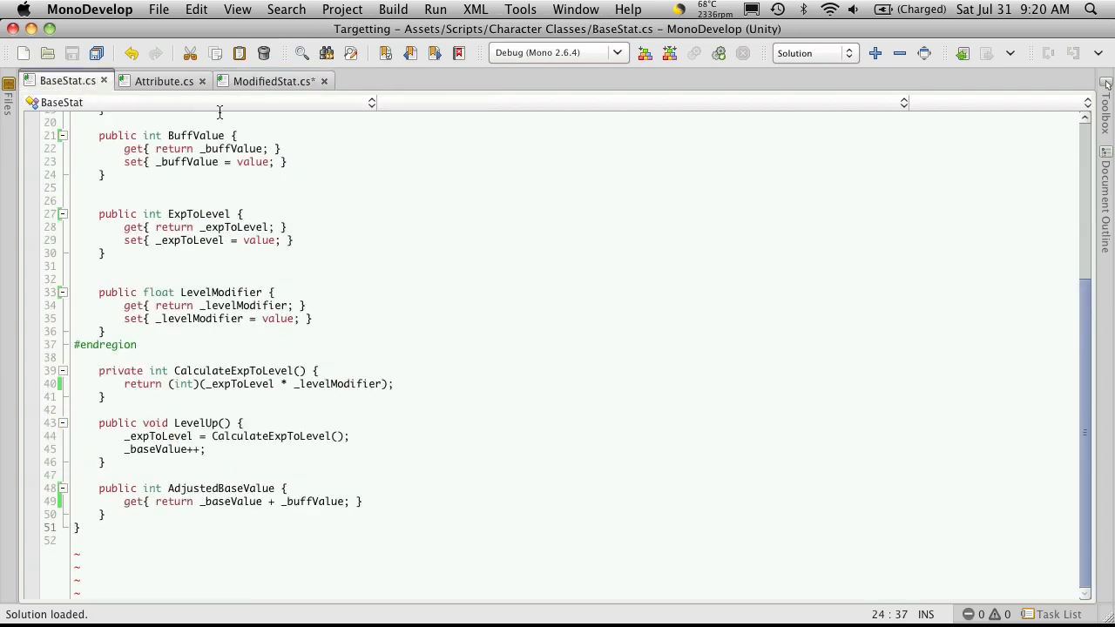
left_click(272, 81)
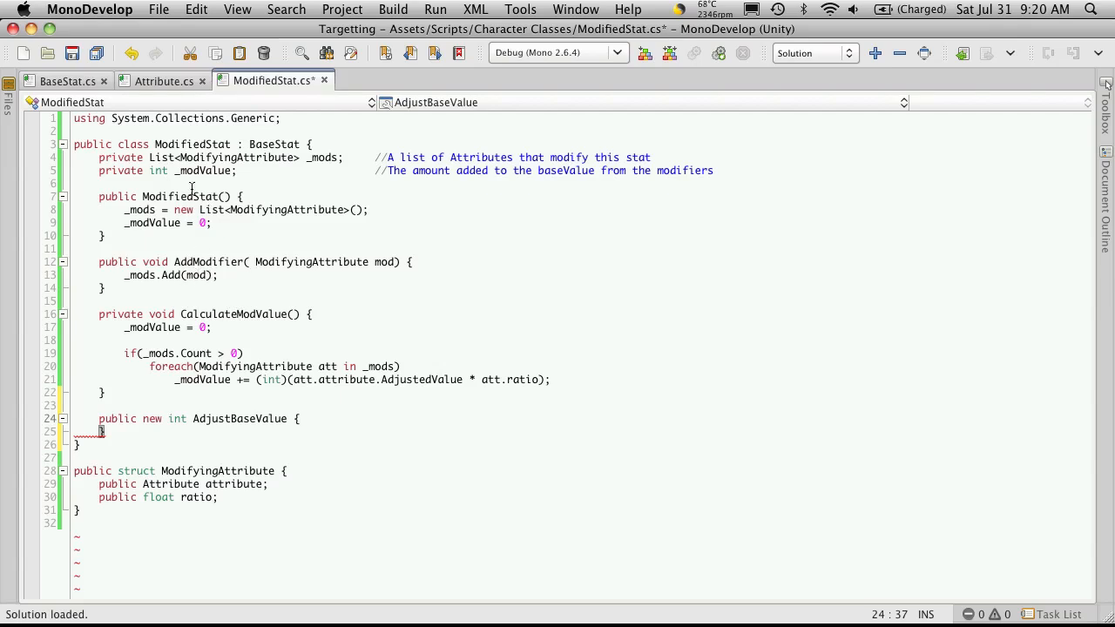
left_click(67, 81)
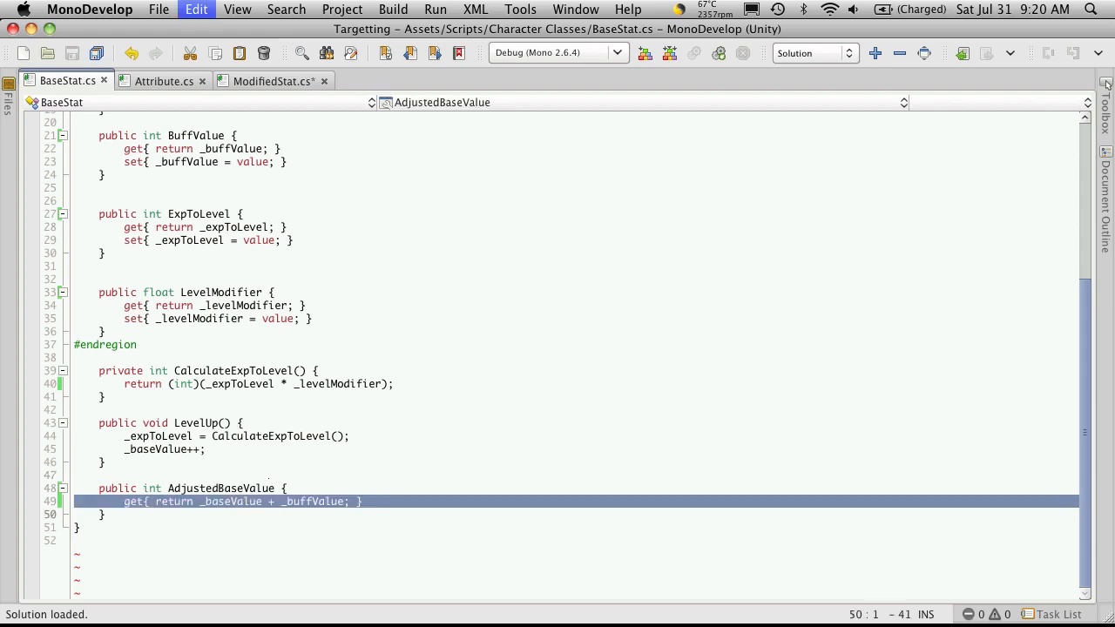
left_click(272, 80)
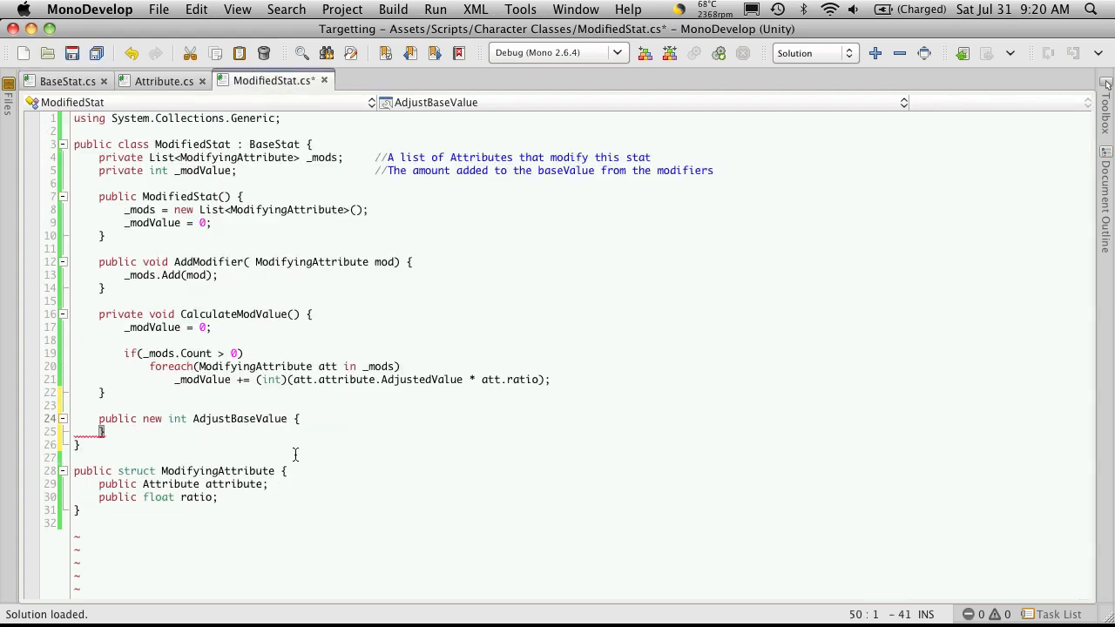
left_click(78, 431)
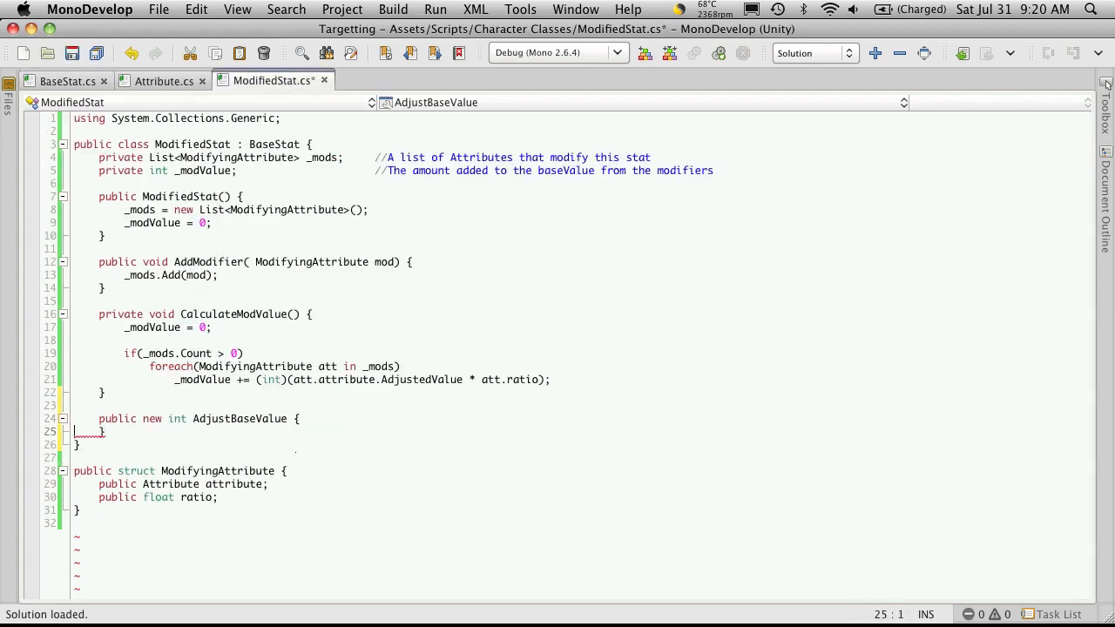
type("get{ return _baseValue + _buffValue; }")
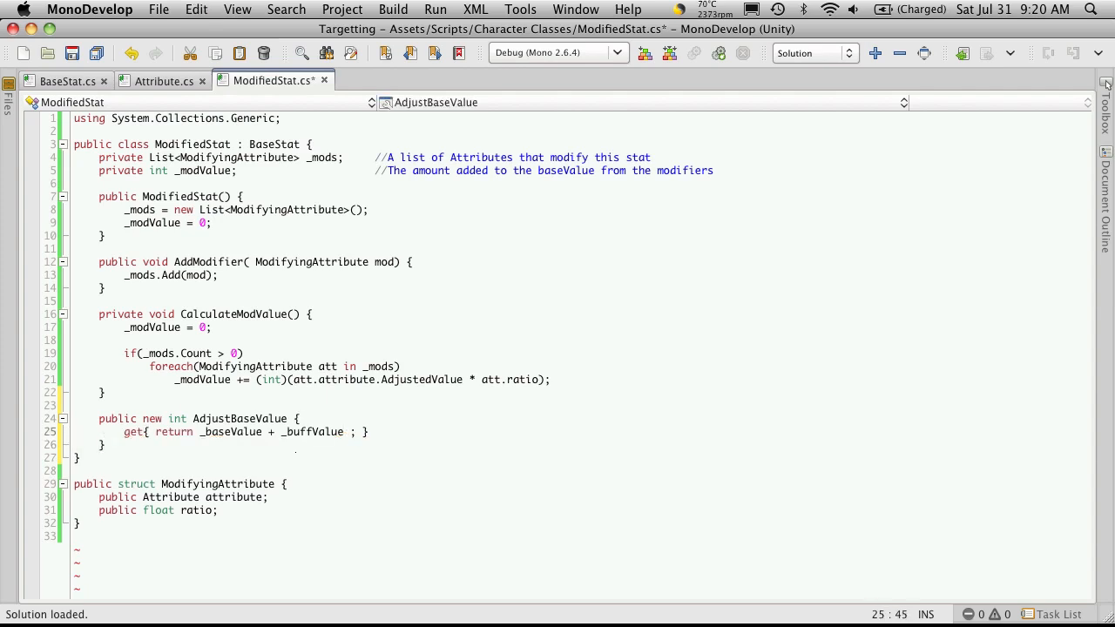
- Extend the getter to add _modValue, checking against BaseStat's AdjustedBaseValue
type("+")
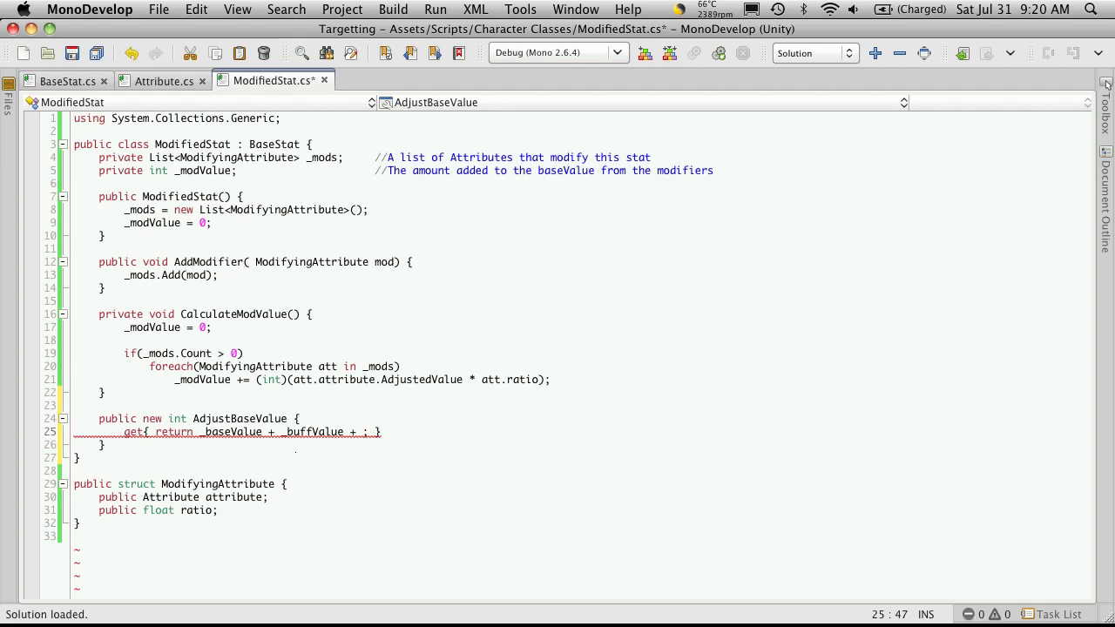
type("_modValue")
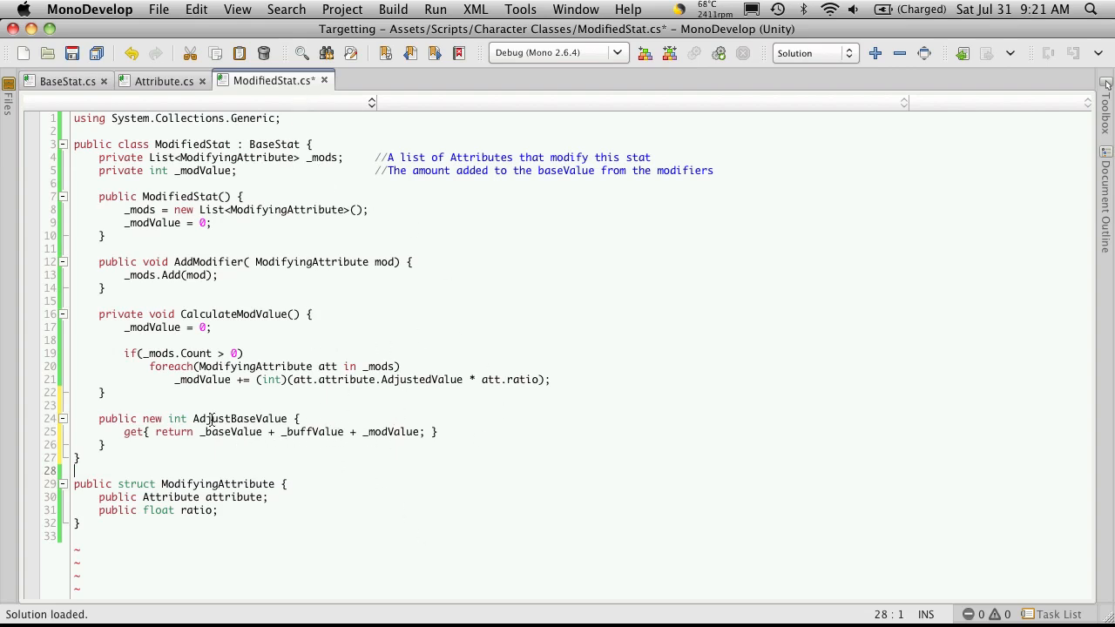
left_click(67, 80)
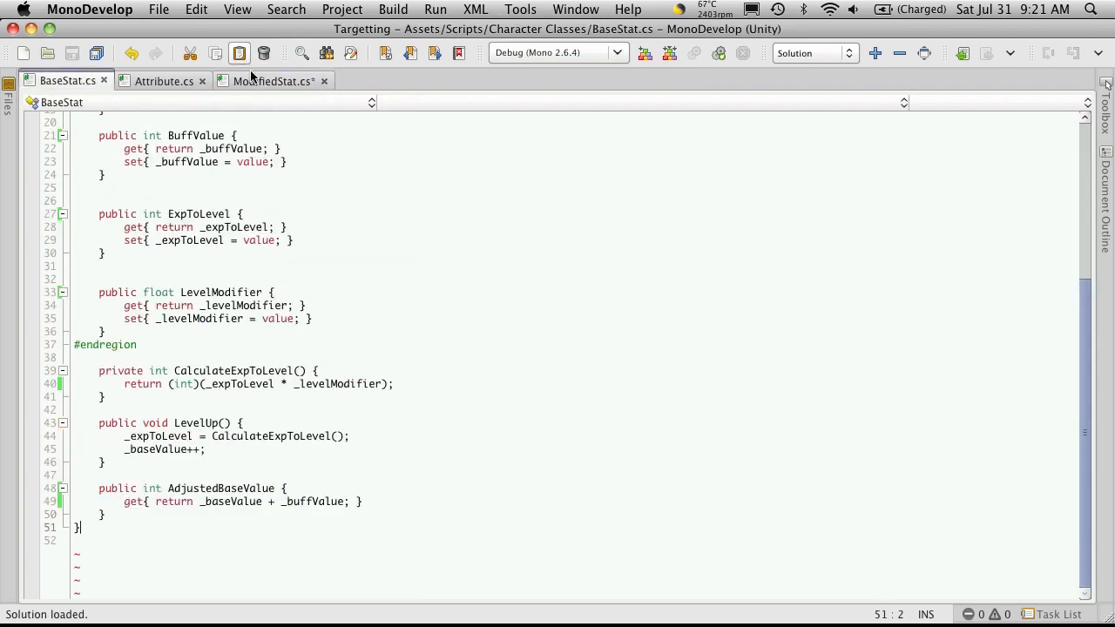
left_click(274, 80)
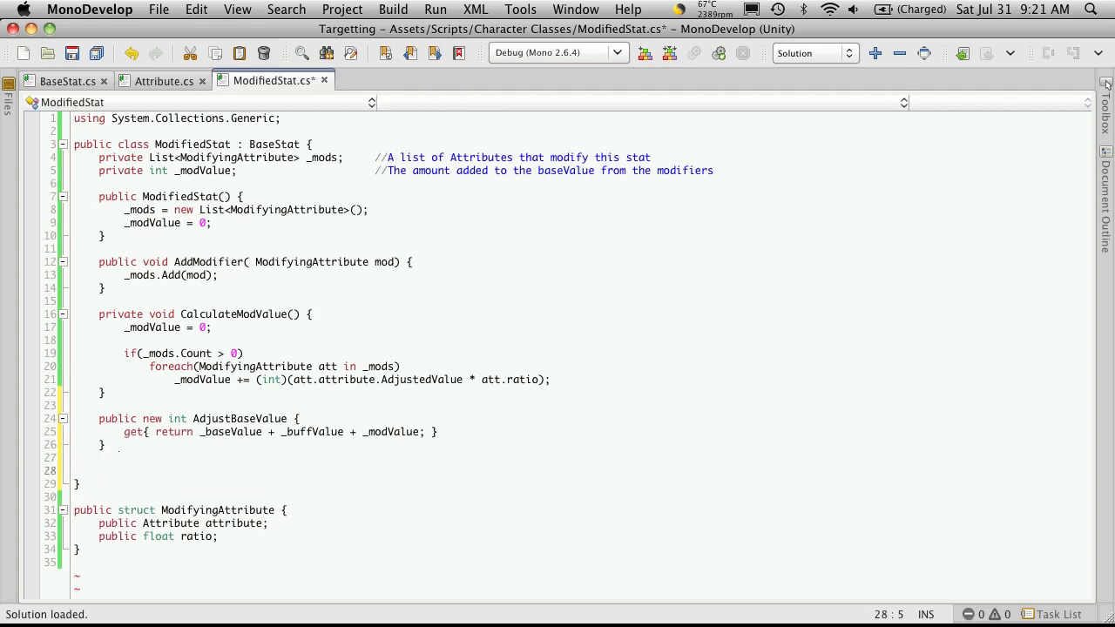
- Add 'public void Update()' to ModifiedStat whose body calls CalculateModValue();
type("public")
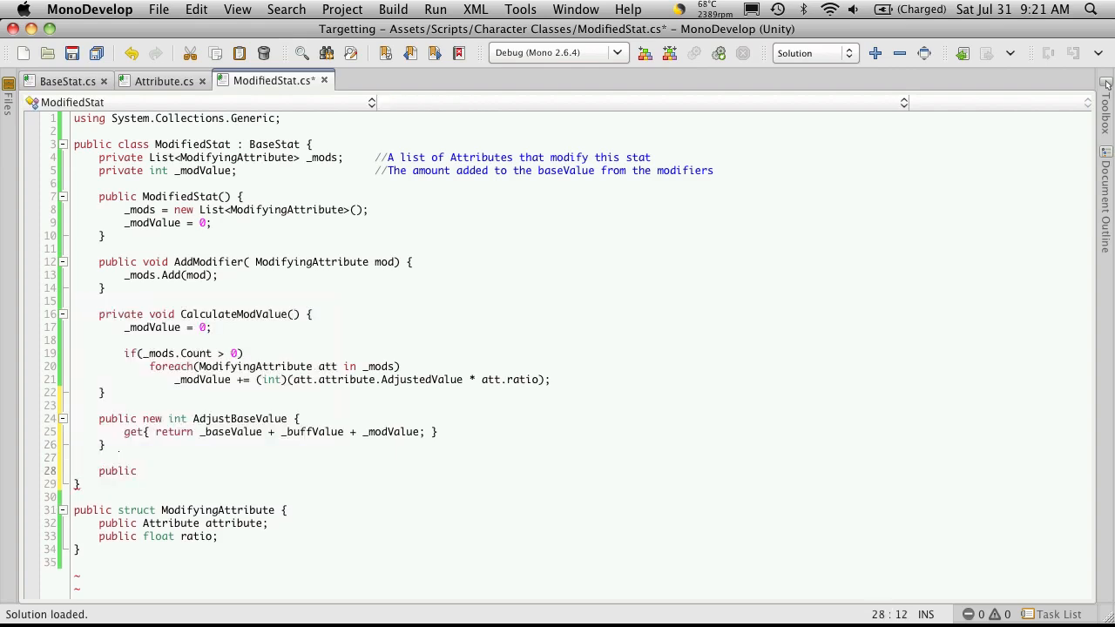
type("void Up")
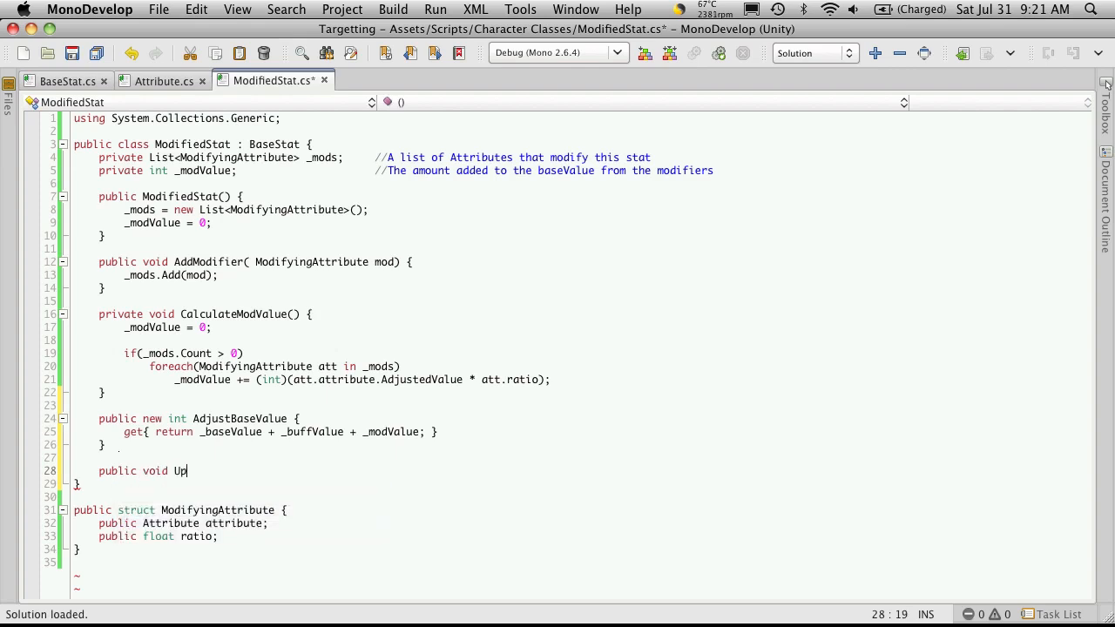
type("date() {")
type("CalculateModValue(")
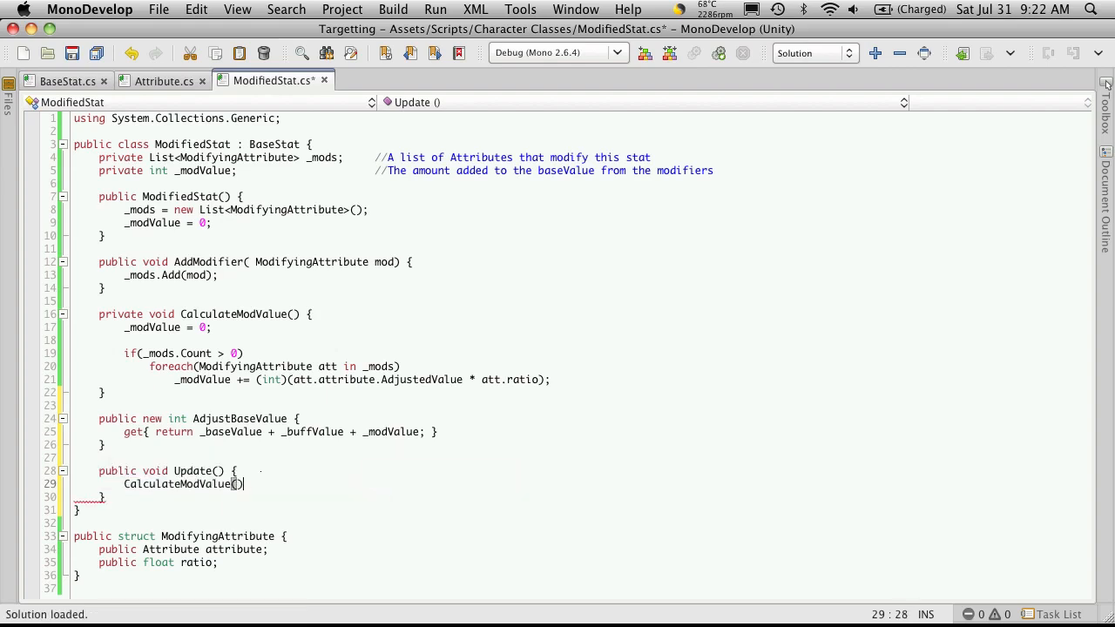
type(";")
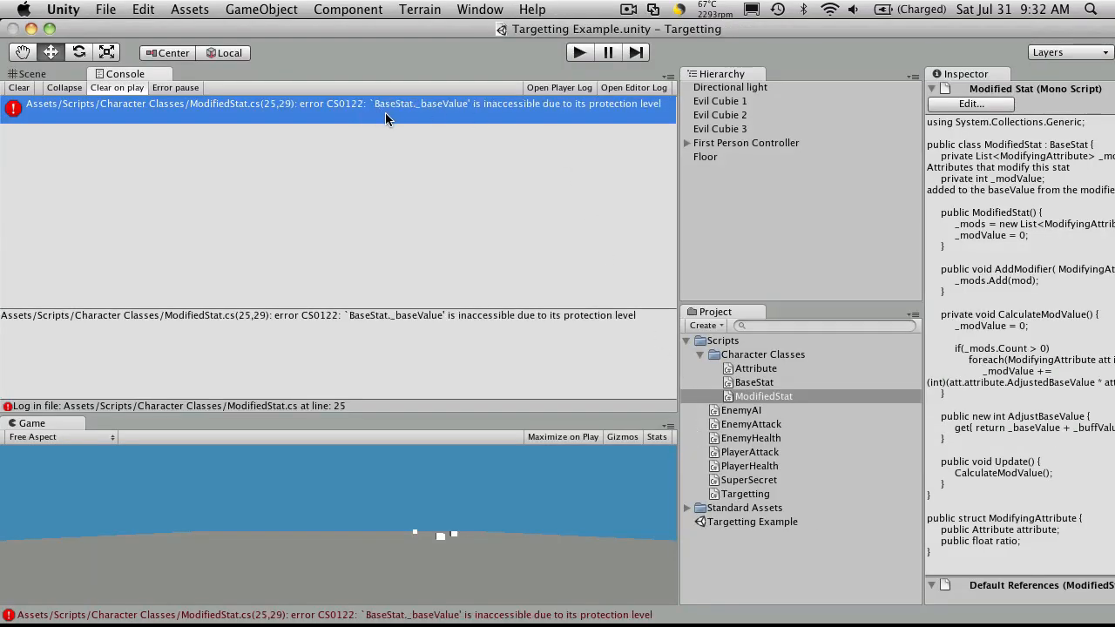
mouse_move(460, 120)
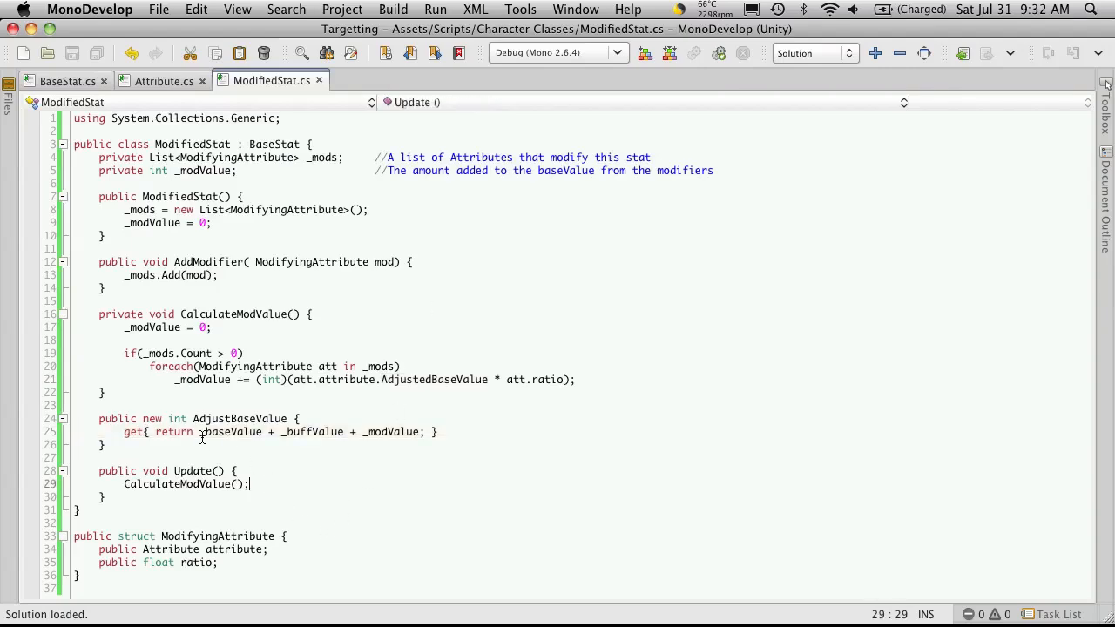
- Replace _baseValue and _buffValue in the getter with the public BaseValue and BuffValue properties
double_click(230, 432)
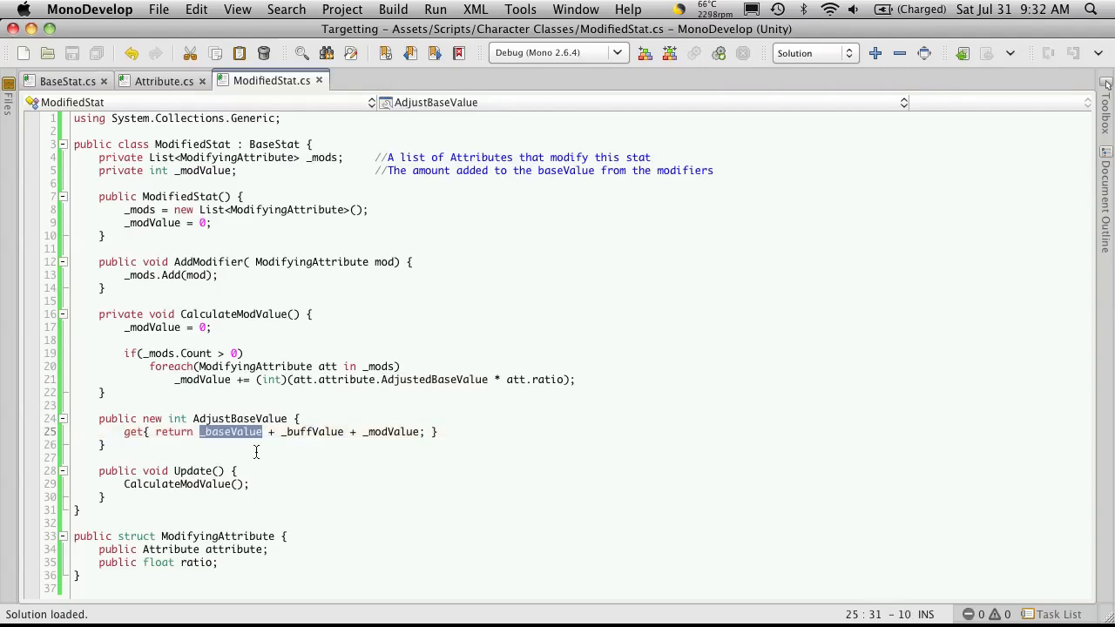
left_click(67, 81)
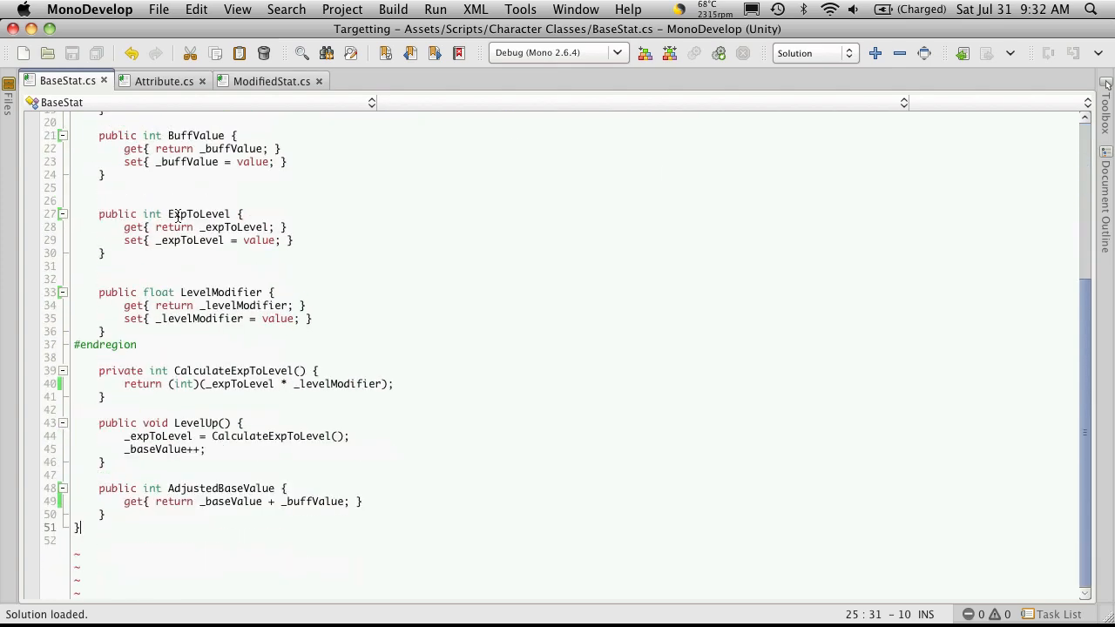
left_click(271, 81)
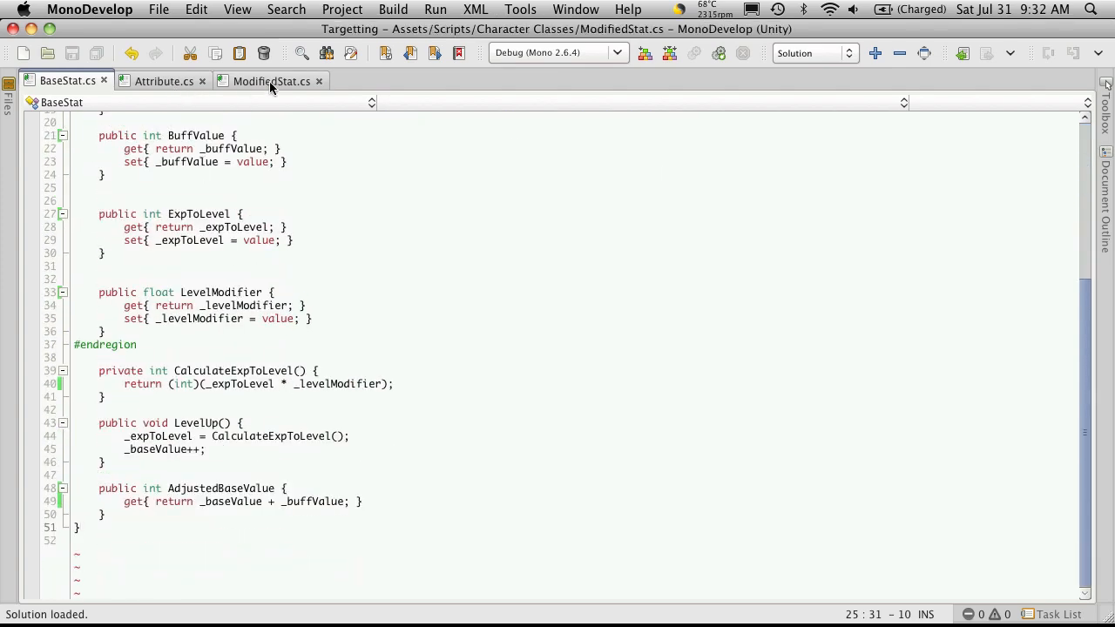
left_click(271, 81)
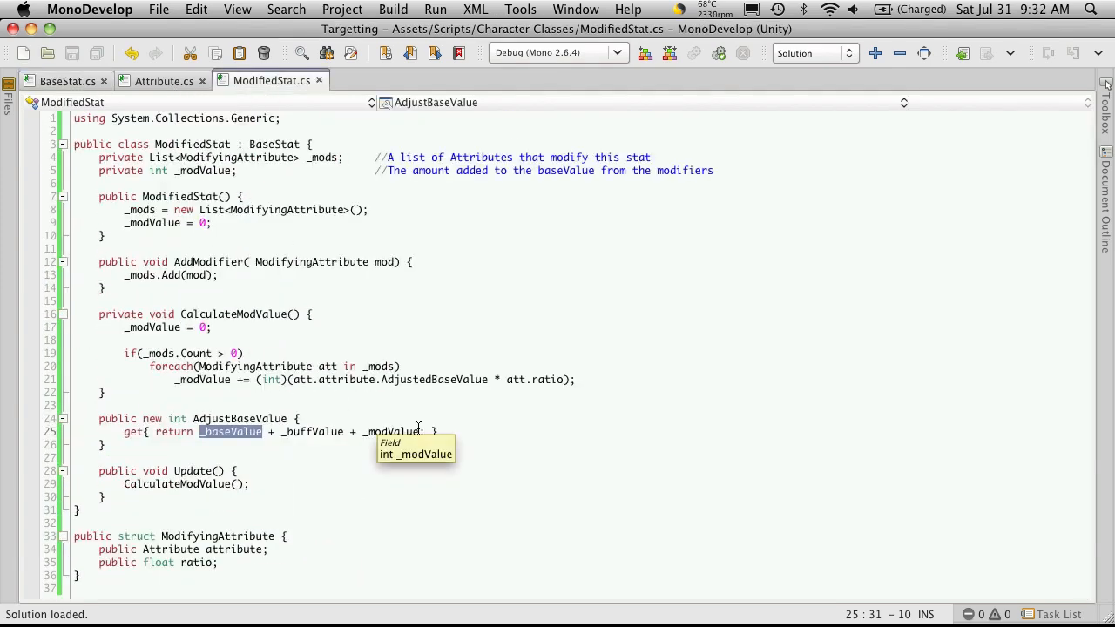
type("Base")
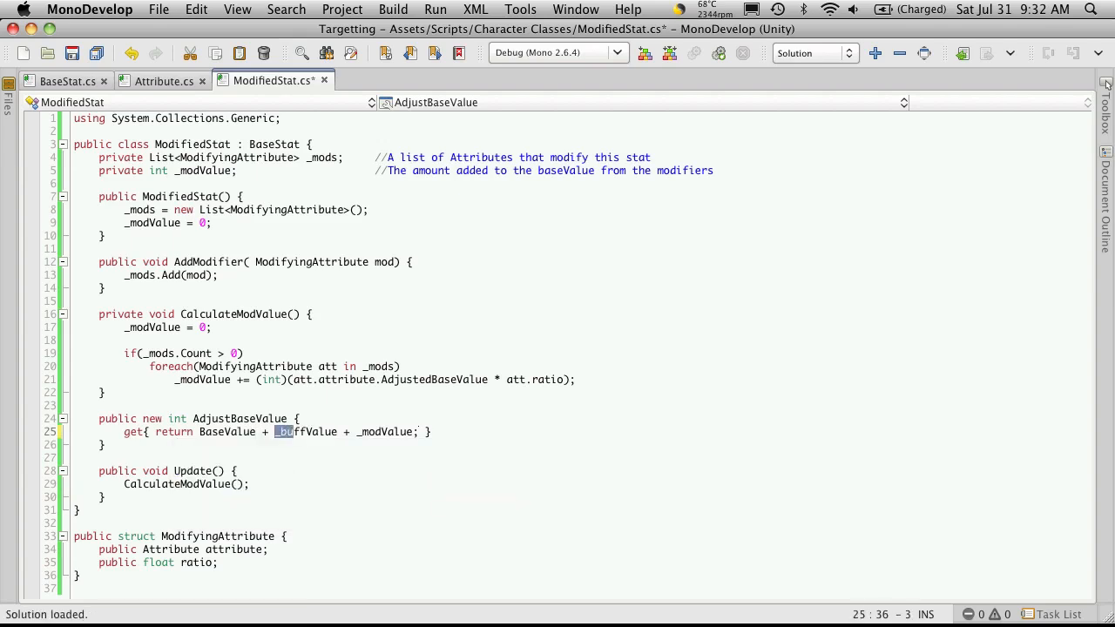
double_click(305, 432)
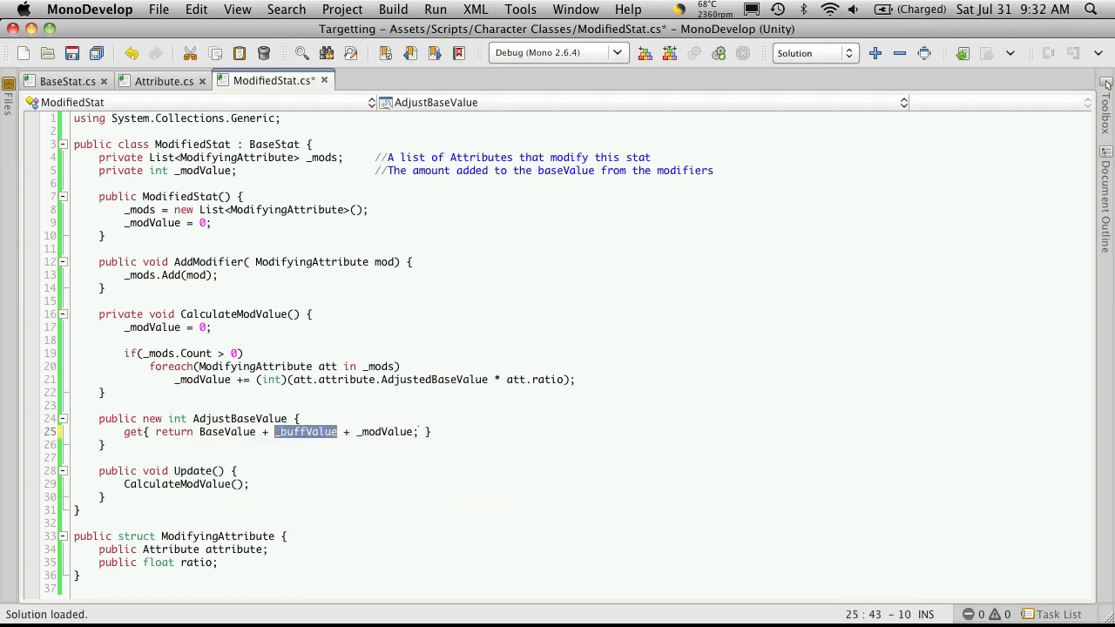
type("BuffValue")
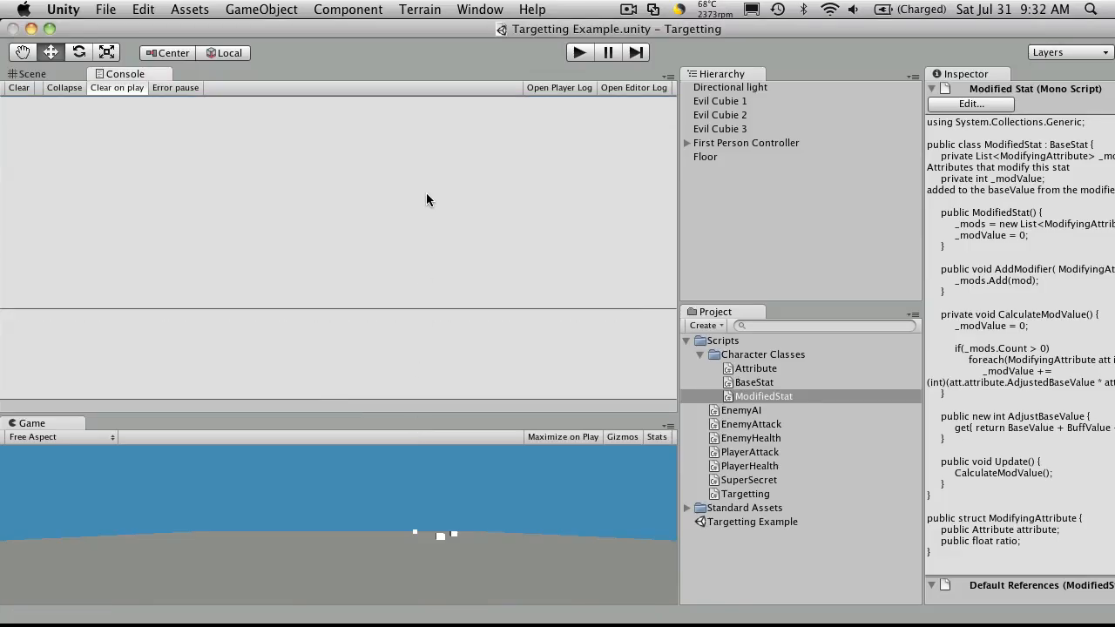
mouse_move(567, 155)
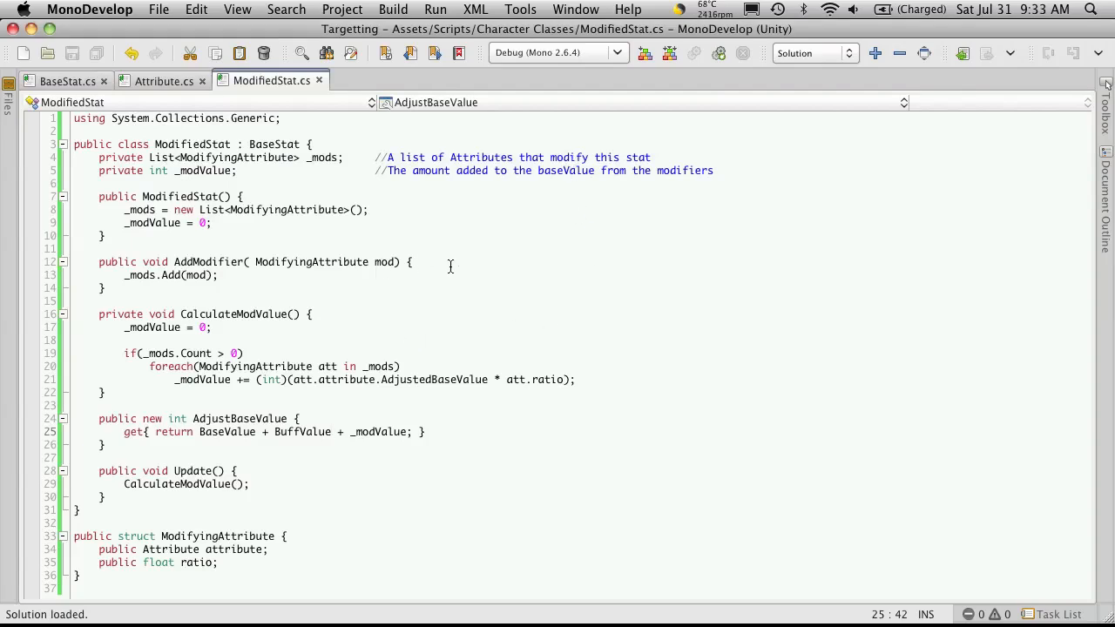
mouse_move(584, 375)
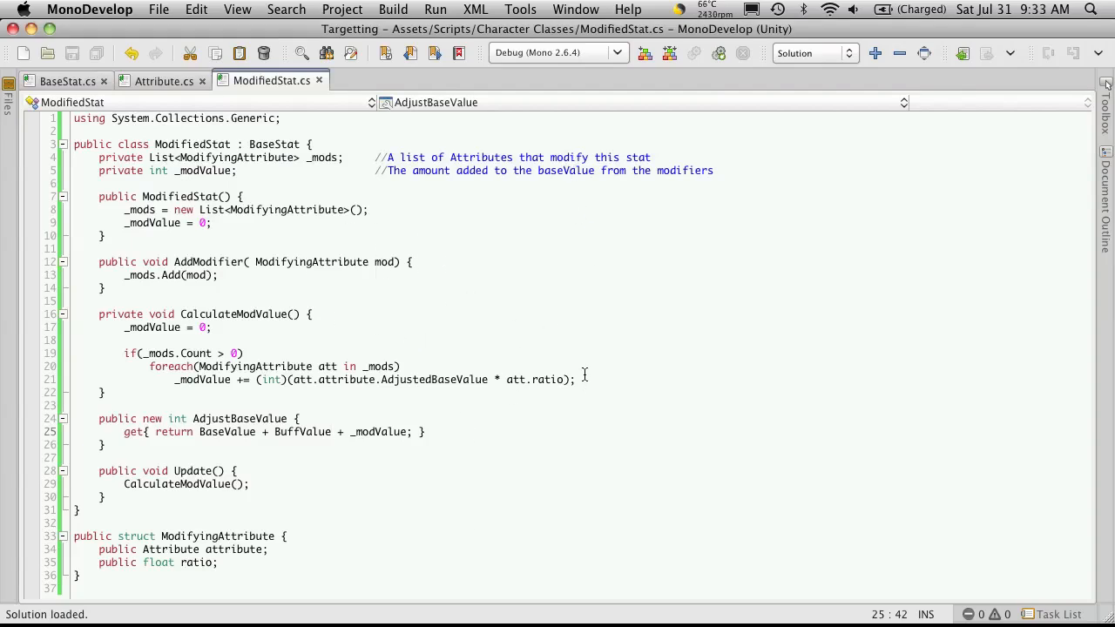